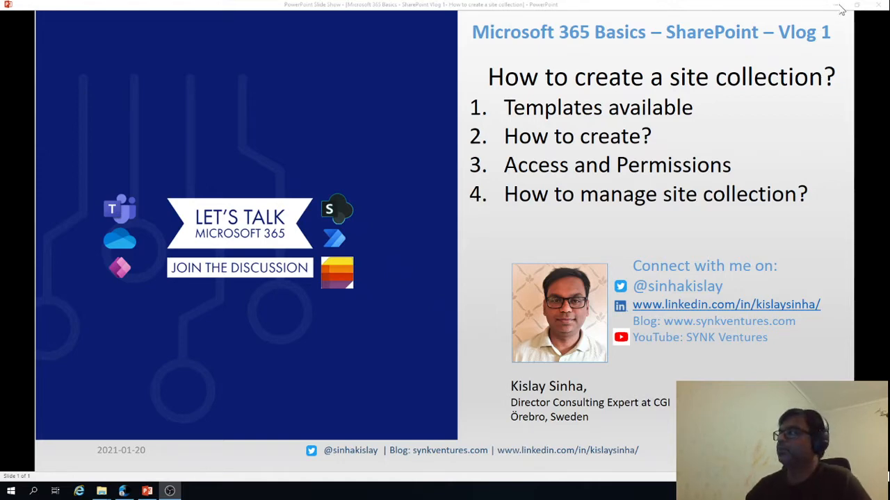
Switch from the slide to the SharePoint start page and scroll through followed, recent and frequent sites
left_click(124, 492)
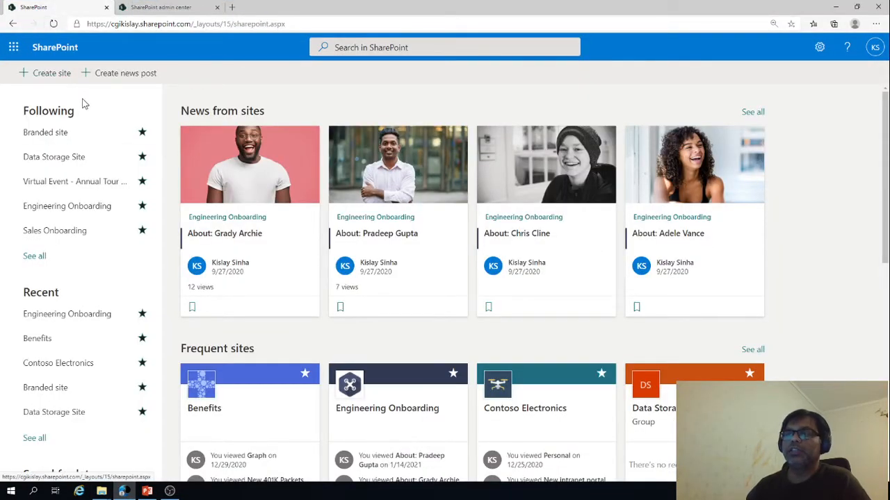
mouse_move(197, 188)
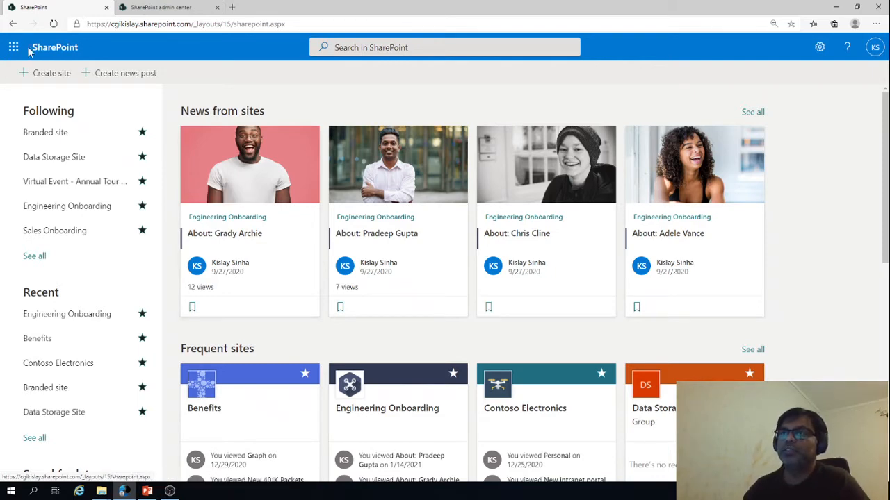
left_click(14, 47)
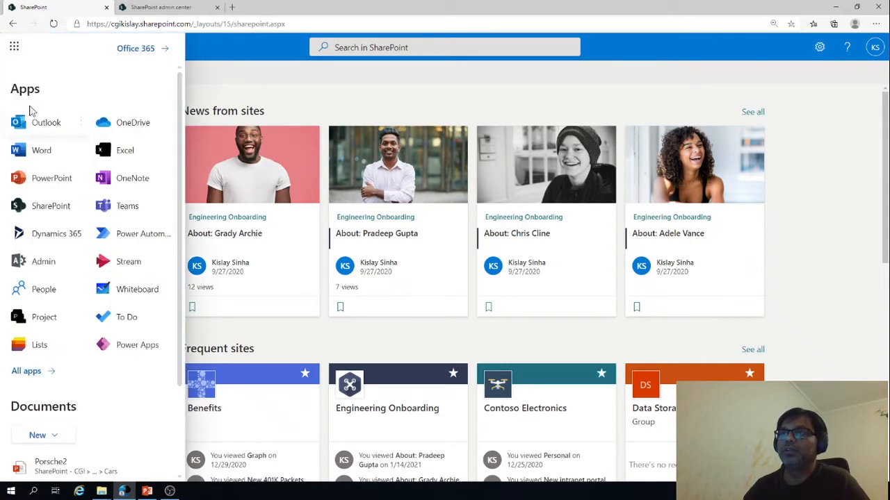
left_click(13, 48)
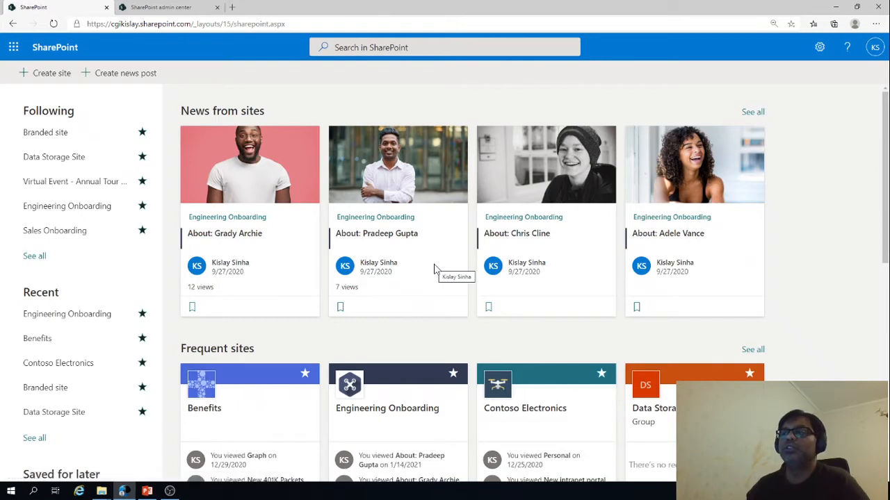
scroll("down", 3)
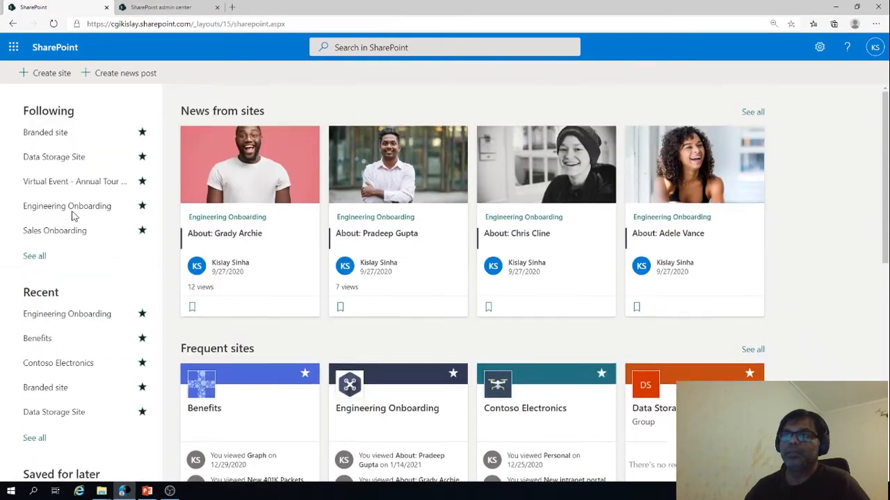
scroll("down", 3)
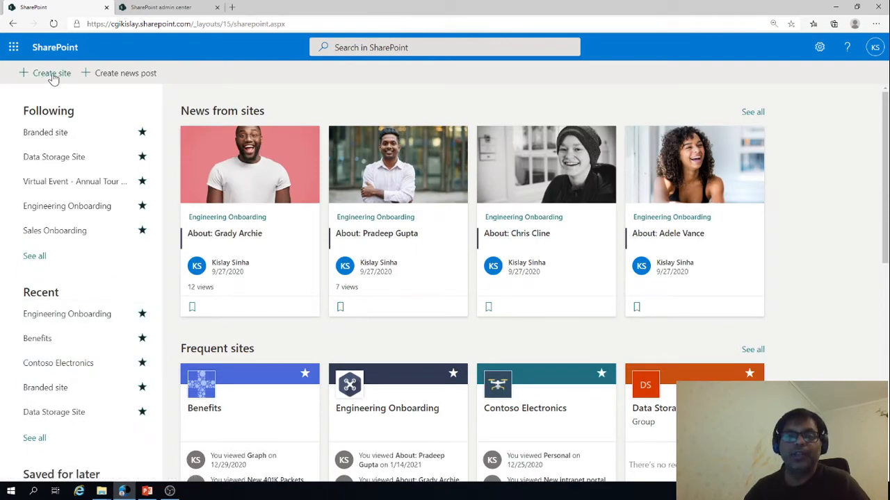
Start creating a new site from the SharePoint start page
left_click(51, 72)
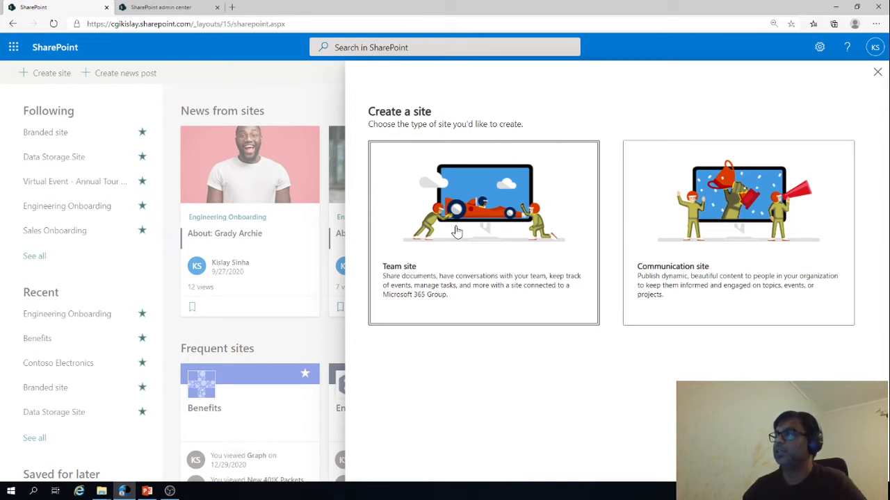
mouse_move(745, 316)
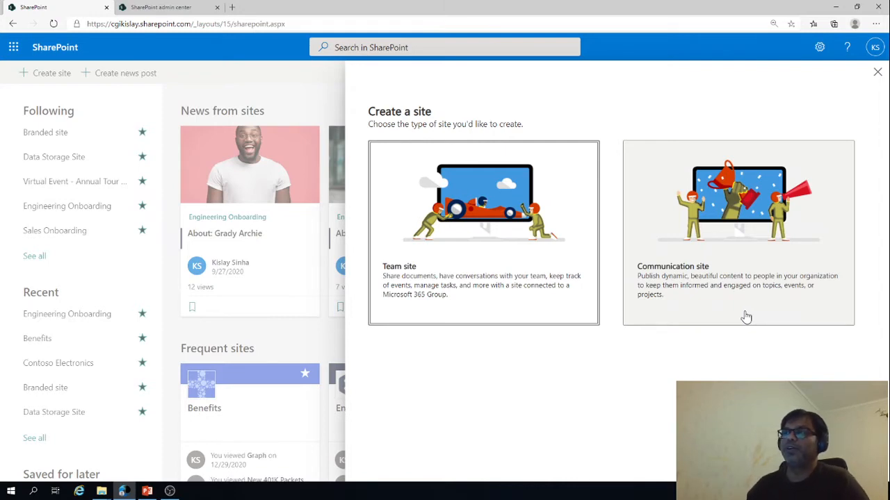
Switch to the SharePoint admin center listing the tenant's active sites
left_click(159, 7)
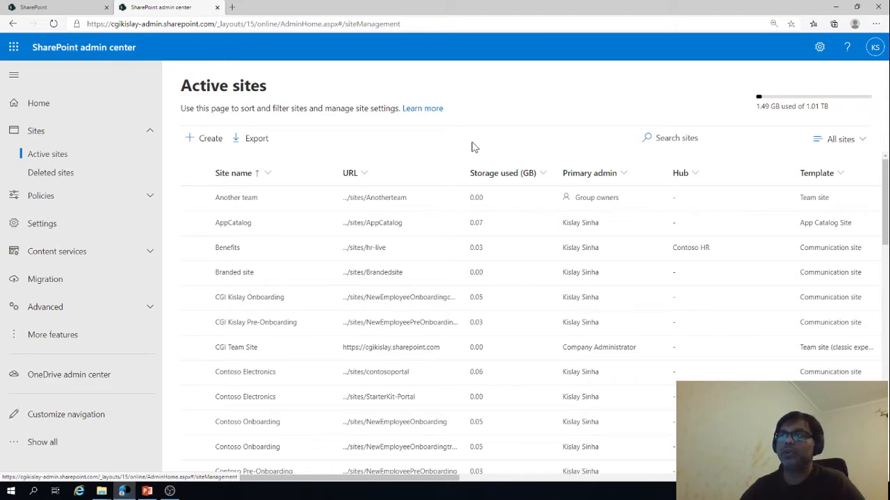
mouse_move(290, 93)
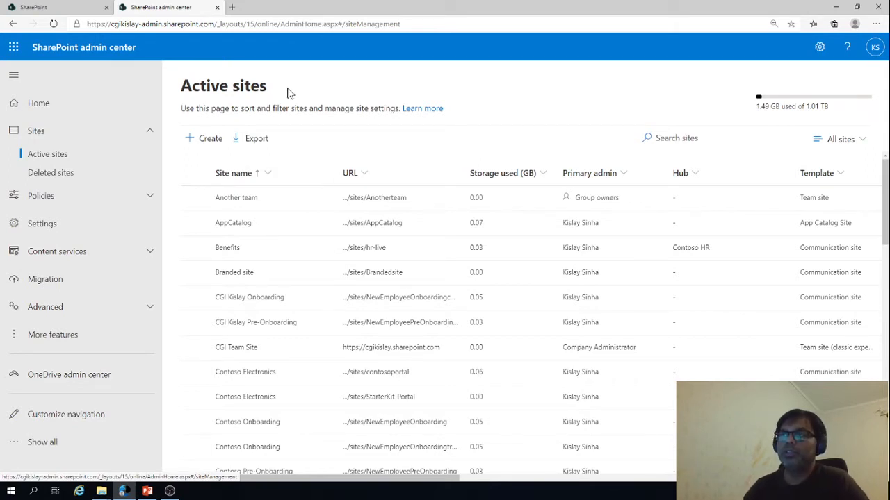
mouse_move(292, 122)
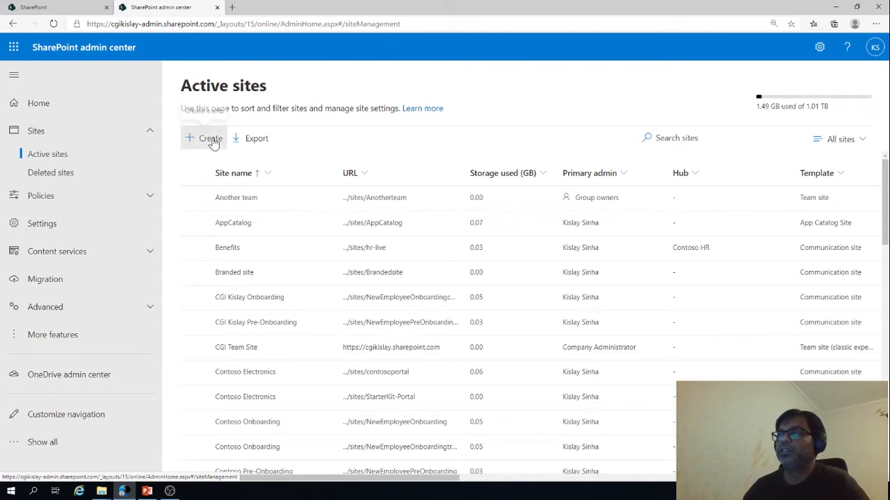
Start site creation in the admin center, view the classic site collection form, then return to the site type choice
left_click(202, 137)
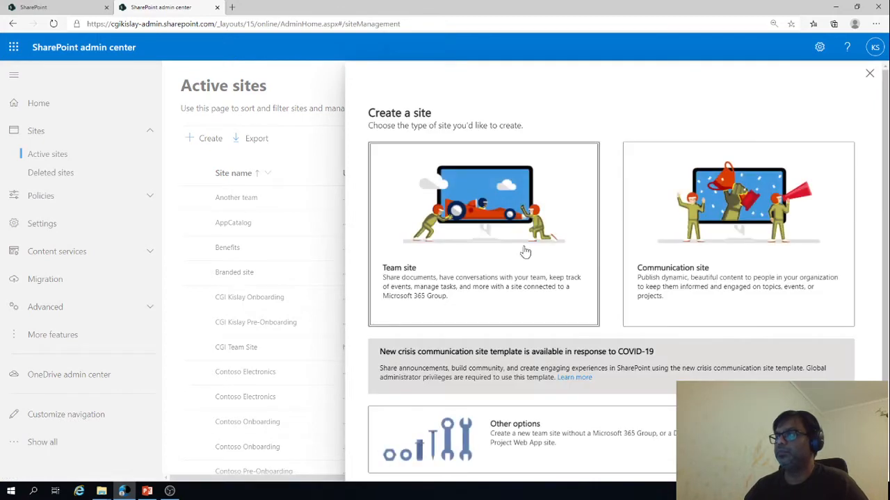
mouse_move(545, 254)
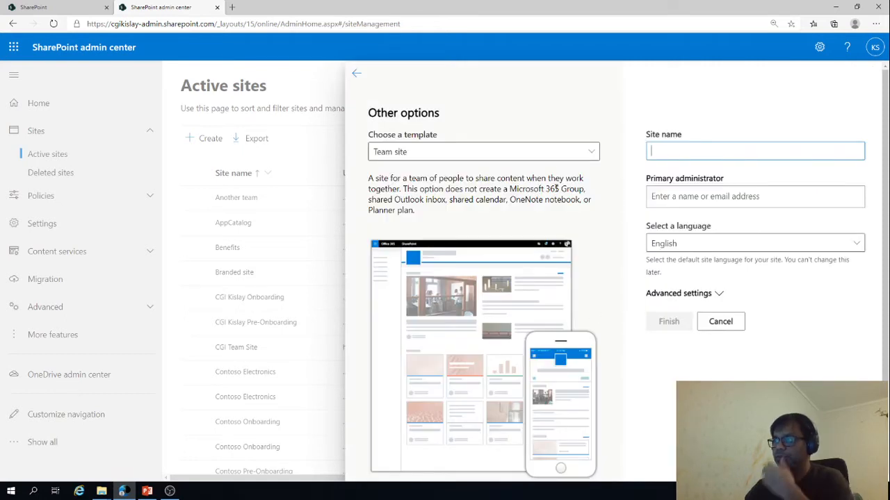
left_click(482, 152)
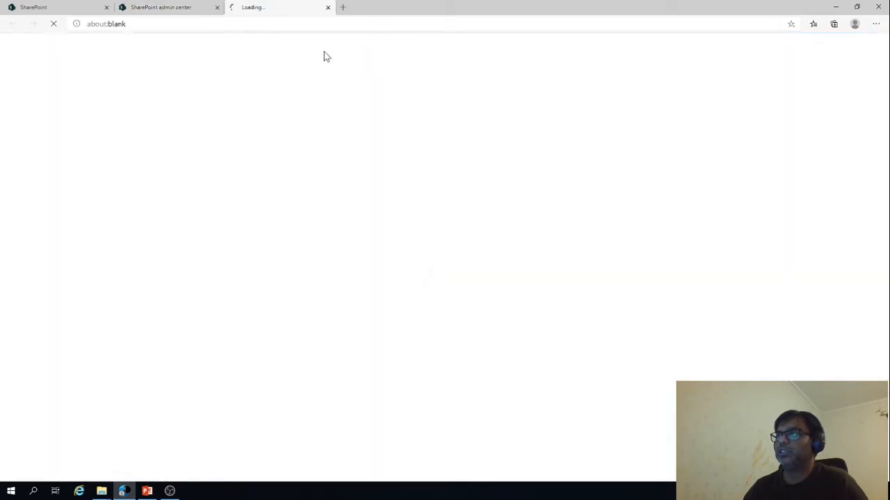
mouse_move(351, 134)
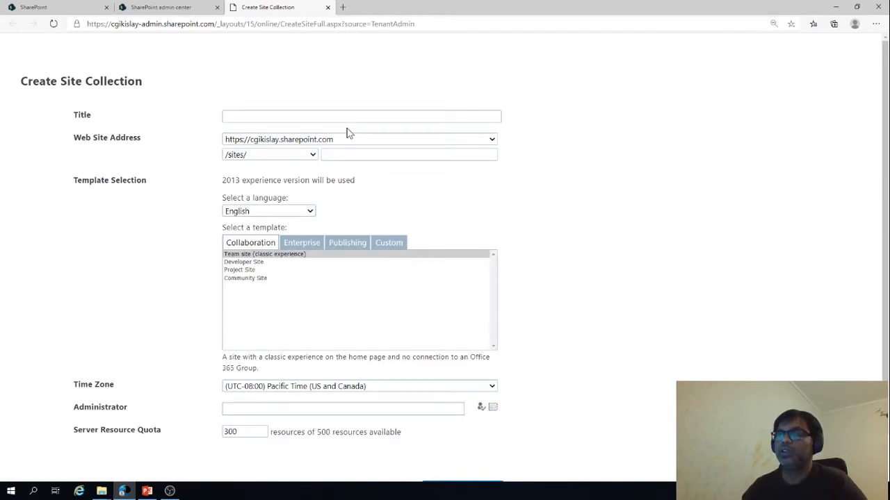
left_click(244, 261)
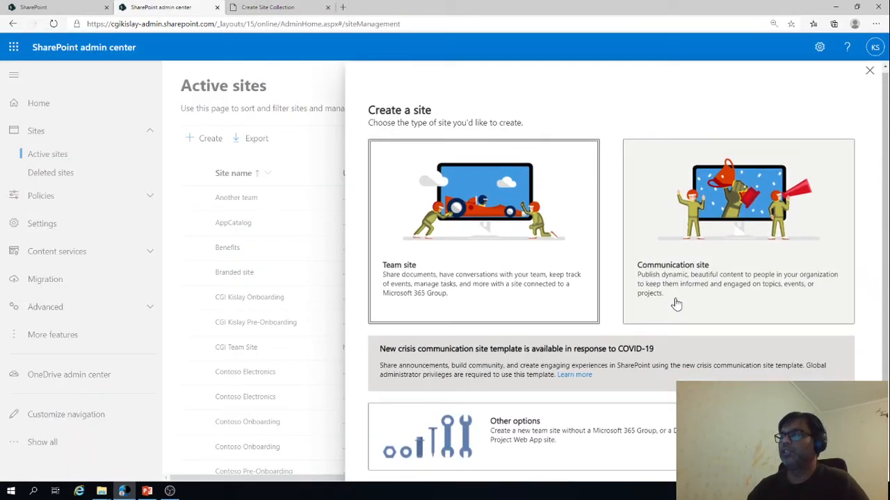
mouse_move(667, 229)
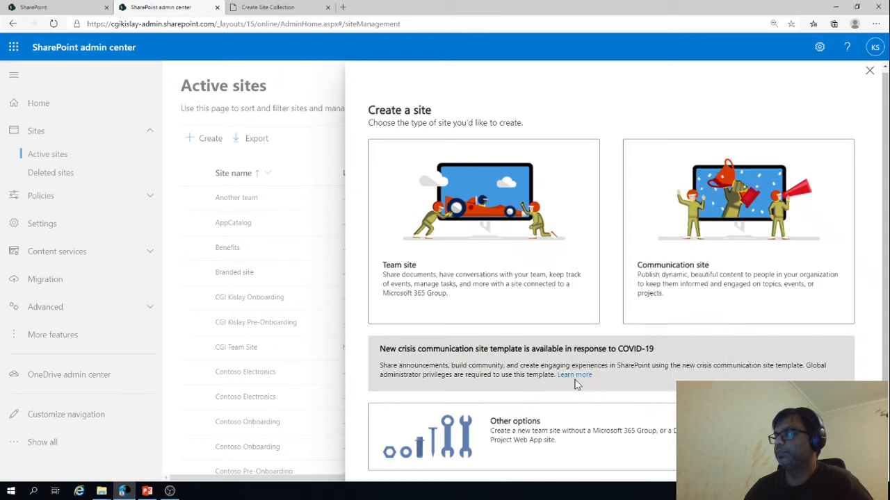
left_click(574, 375)
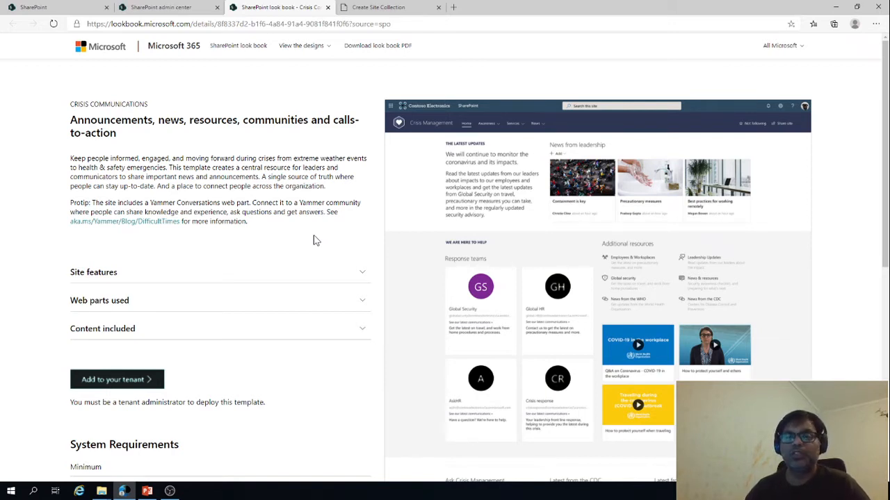
left_click(161, 7)
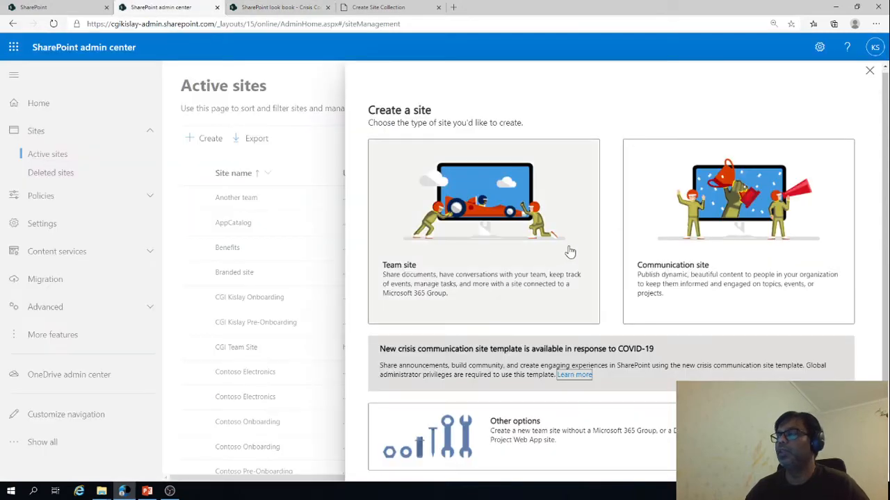
Choose a team site named Demo for YouTube with the suggested person as group owner
left_click(484, 229)
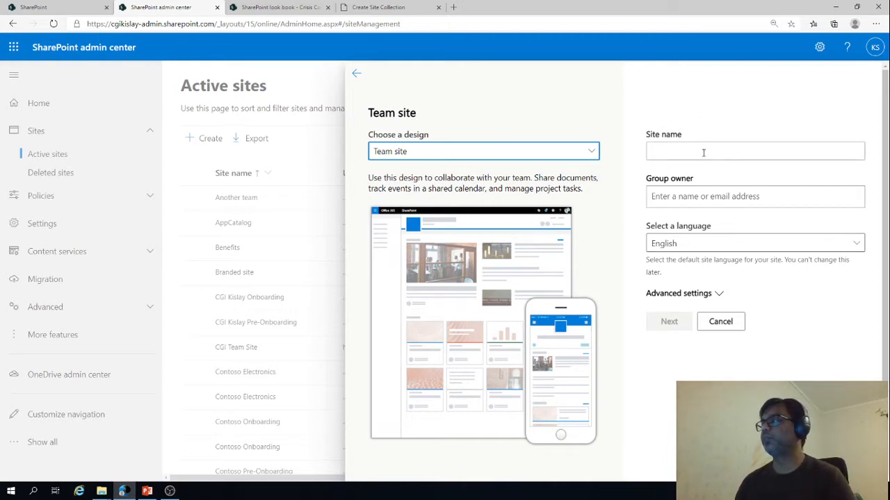
type("Demo for YouTube")
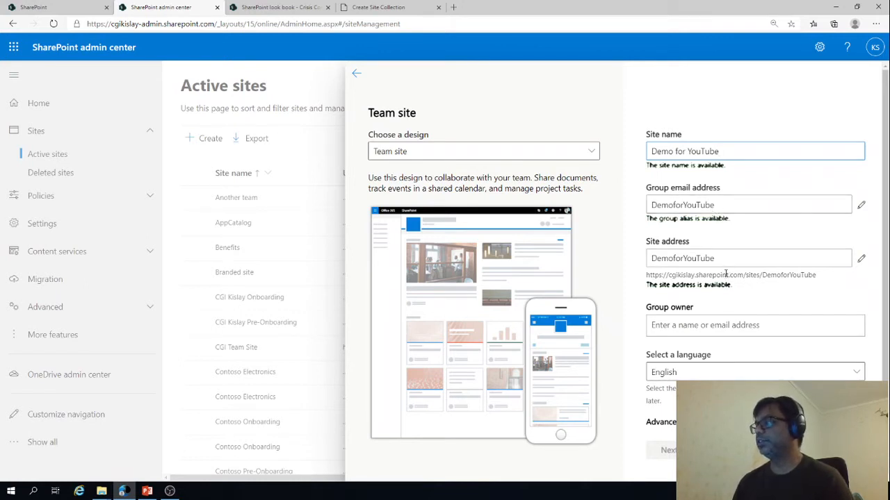
type("kis")
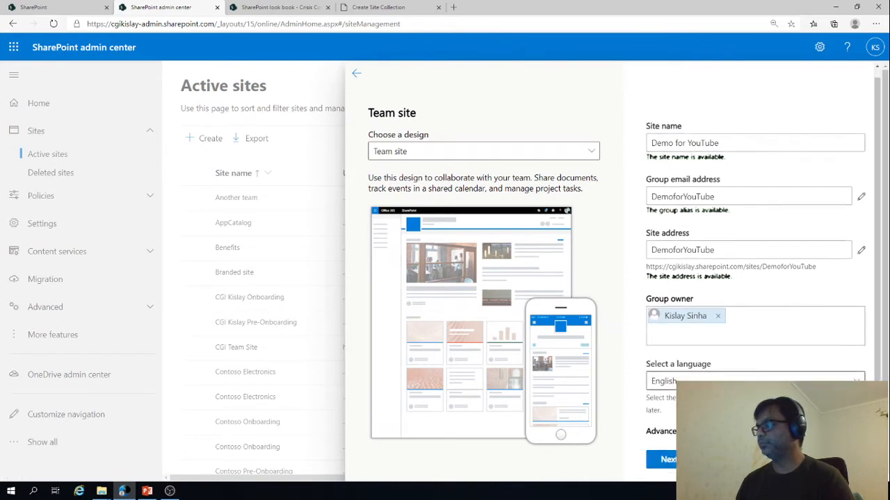
left_click(753, 381)
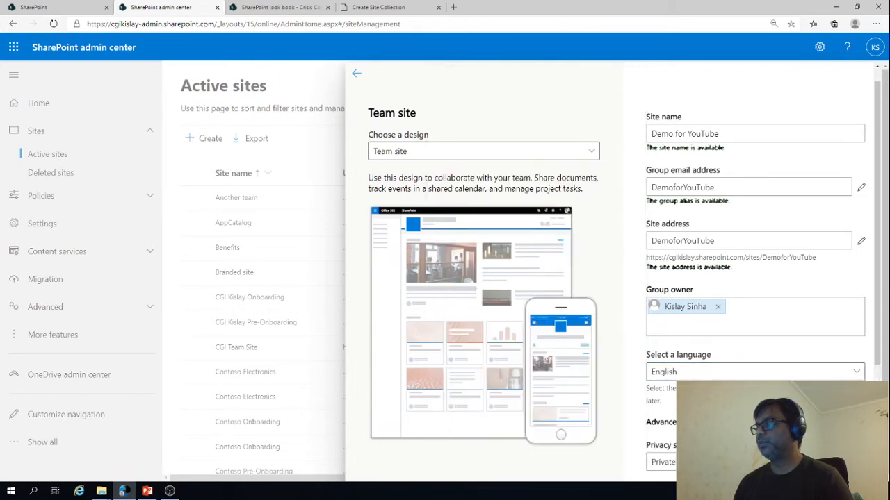
In Advanced settings keep the site Private with Pacific Time as the time zone
scroll("down", 3)
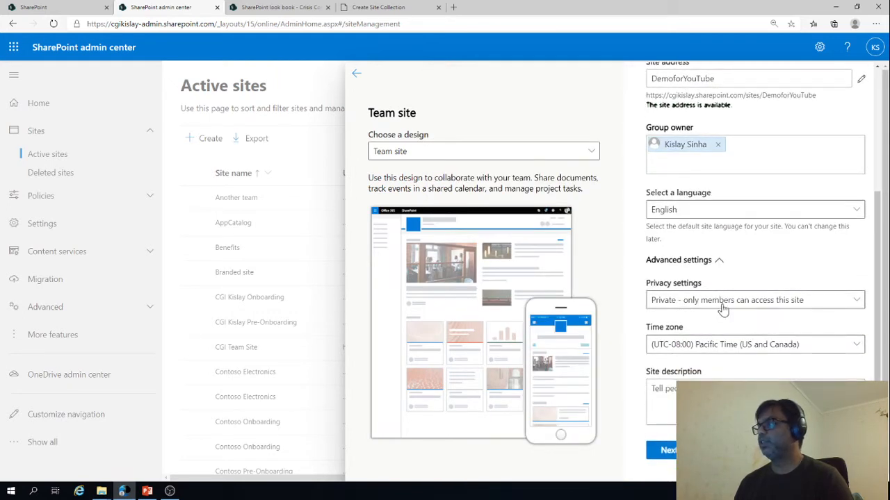
left_click(753, 300)
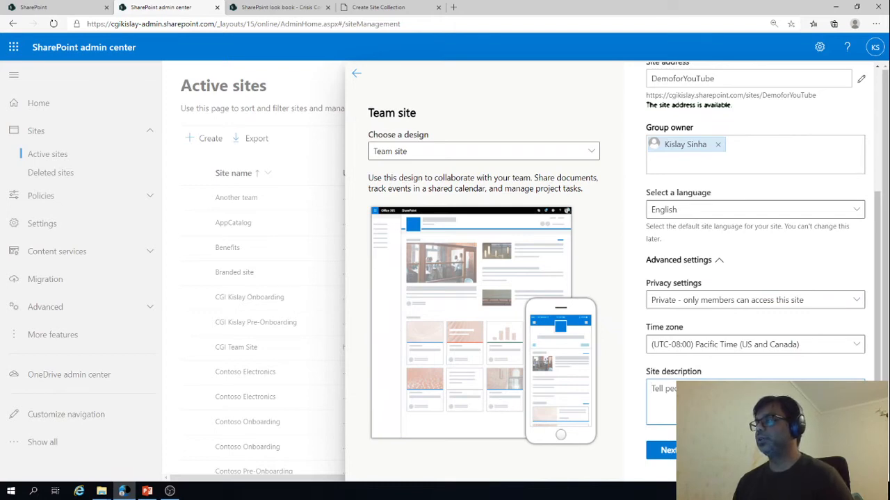
left_click(754, 344)
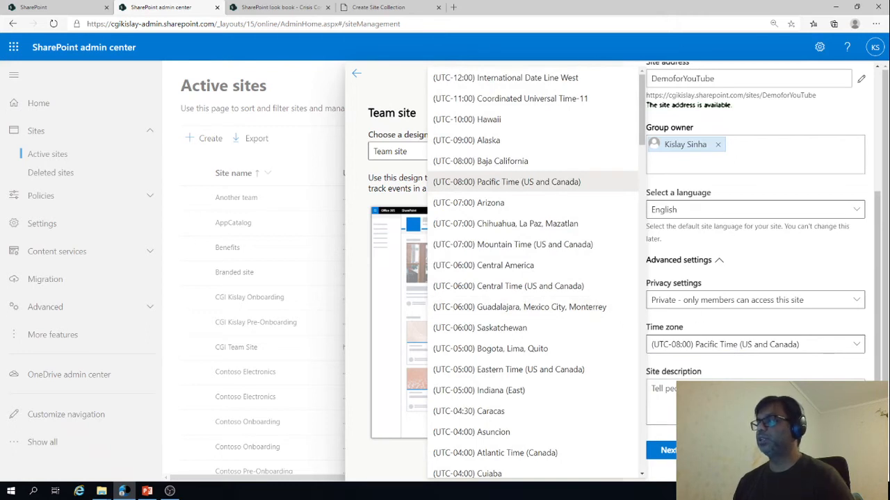
left_click(506, 180)
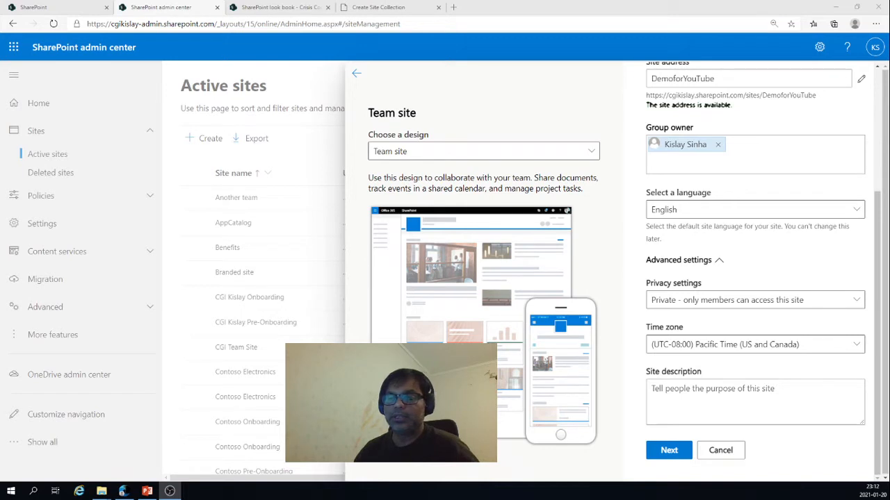
Continue to the Add group members step, leaving owners and members empty
left_click(667, 451)
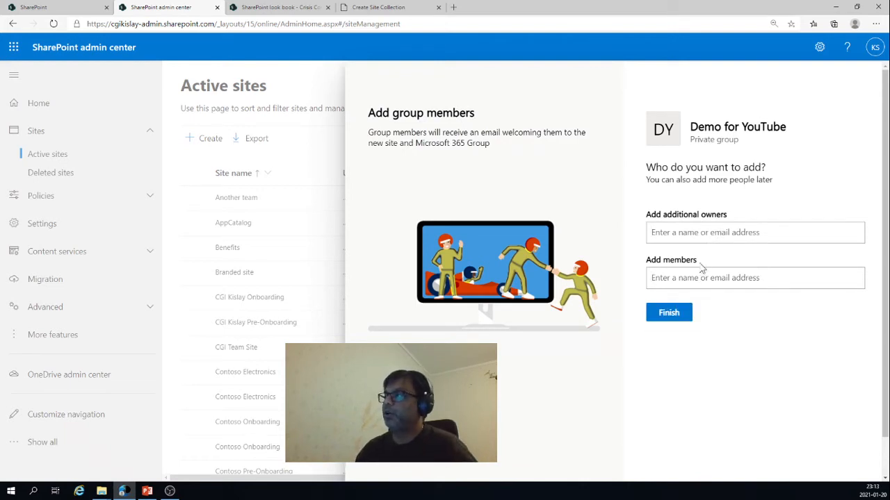
left_click(755, 232)
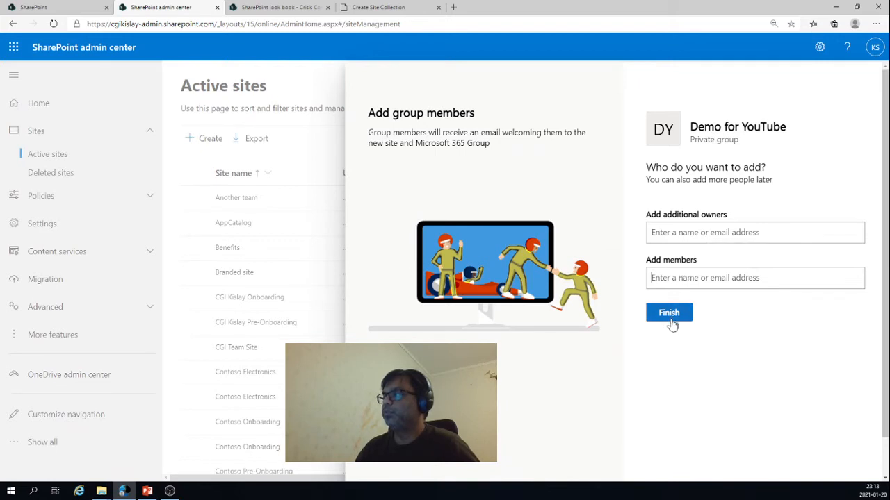
Finish creating the site, sort active sites newest first and open the Demo for YouTube home page
left_click(667, 311)
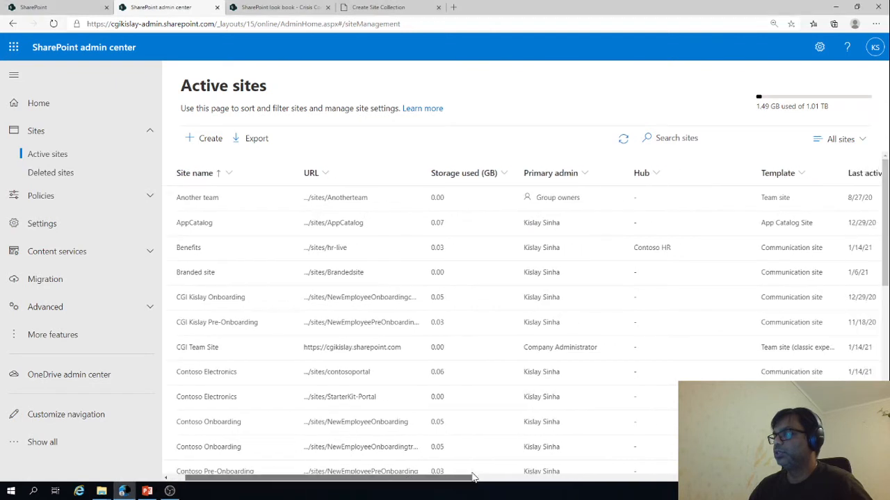
scroll("right", 3)
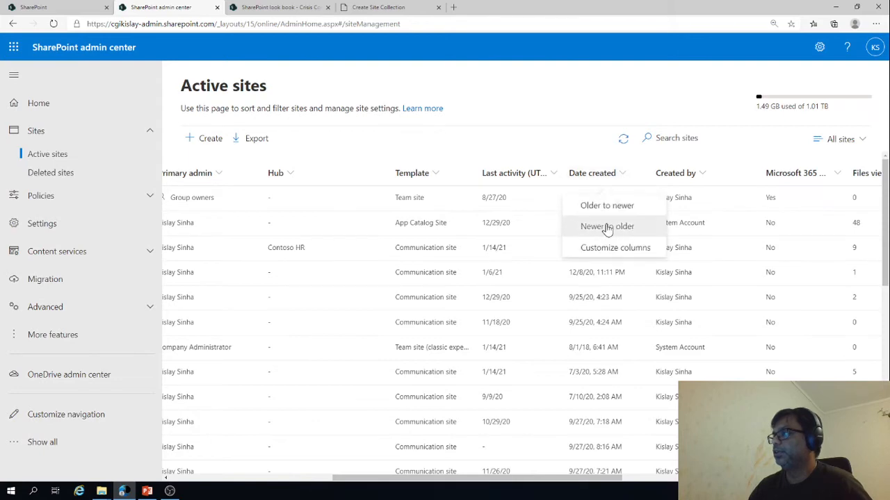
left_click(606, 225)
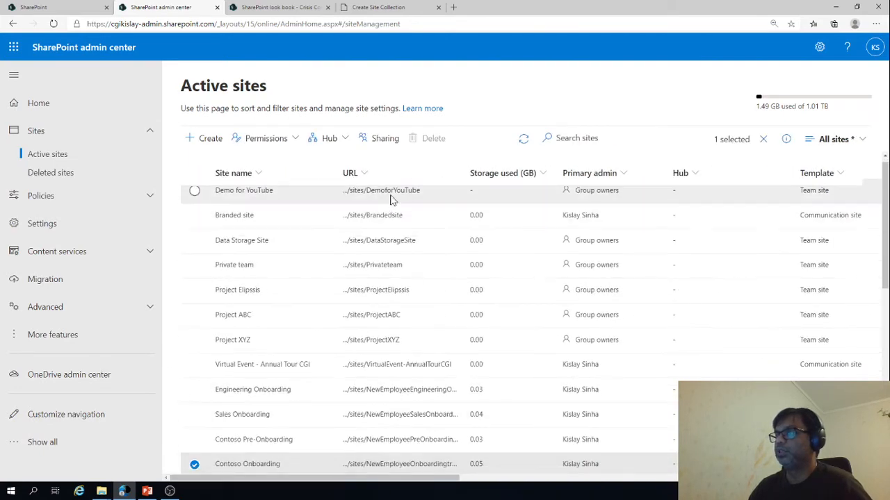
left_click(244, 189)
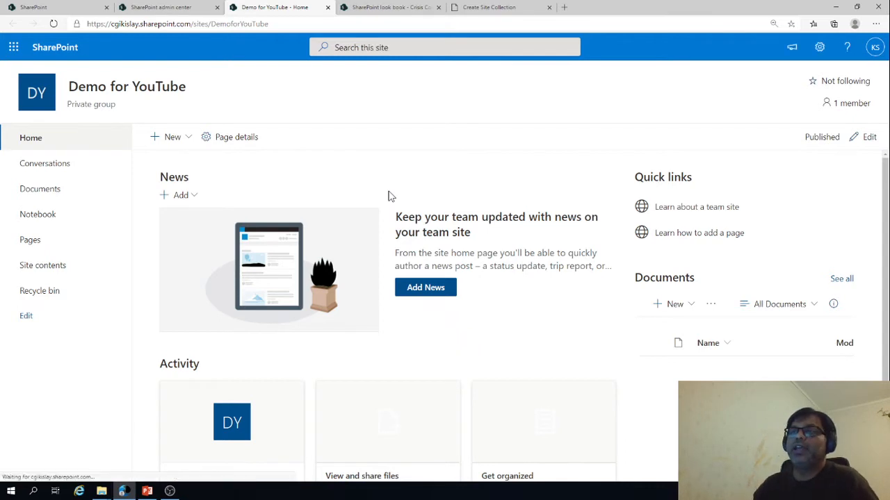
left_click(45, 164)
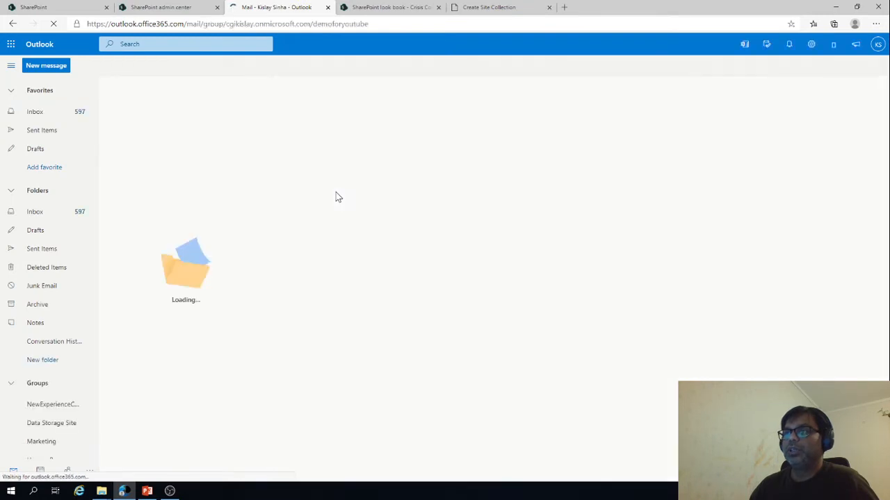
left_click(52, 423)
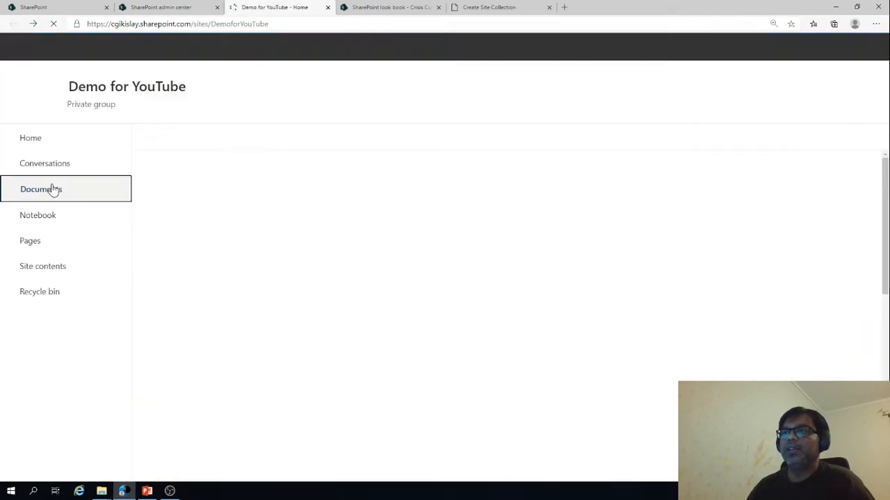
Review the empty Documents library, files shared with the group, and the Pages list containing Home.aspx
left_click(40, 189)
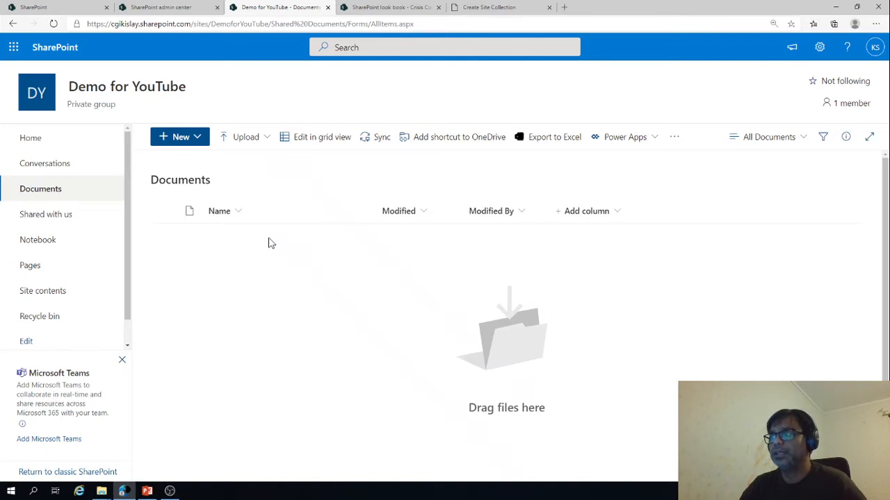
mouse_move(229, 187)
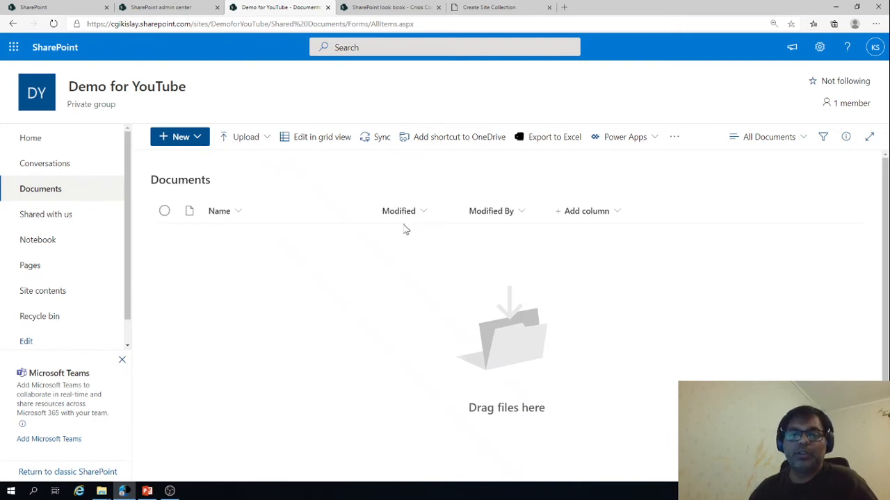
mouse_move(45, 214)
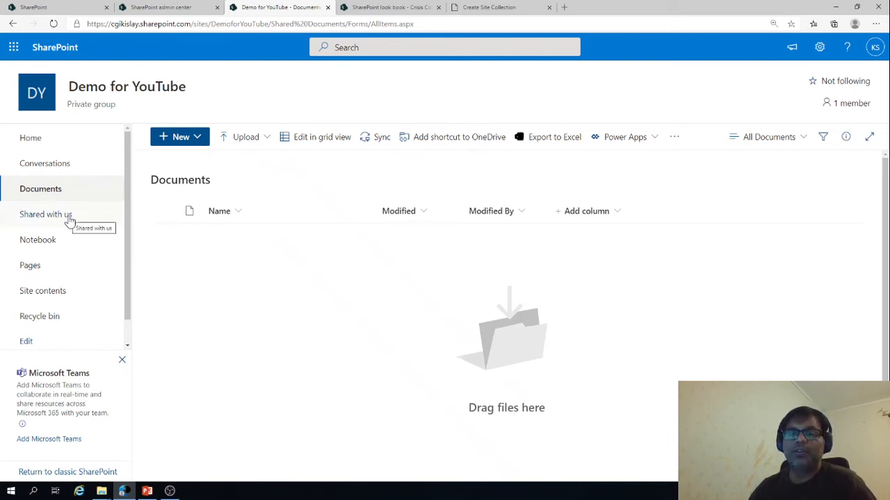
left_click(46, 214)
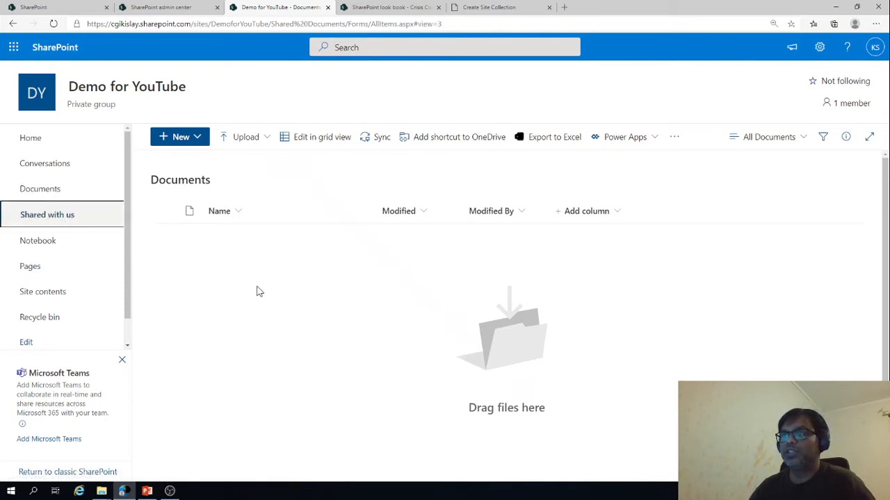
mouse_move(39, 271)
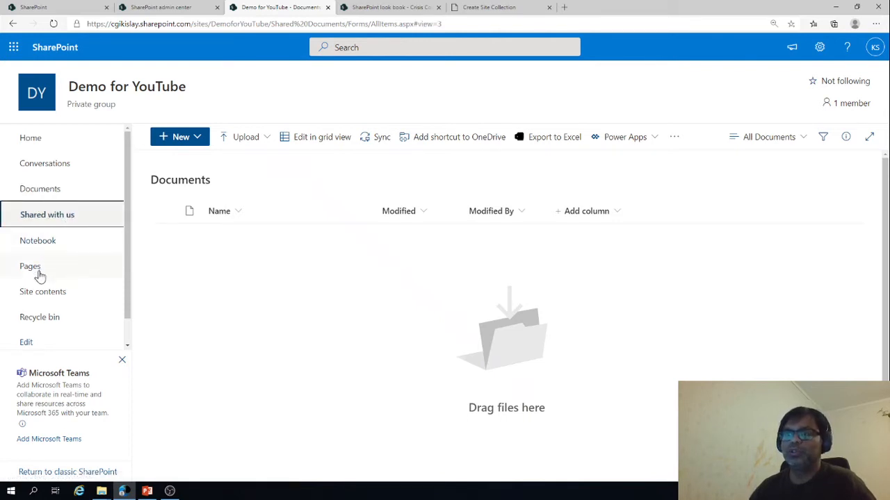
left_click(30, 266)
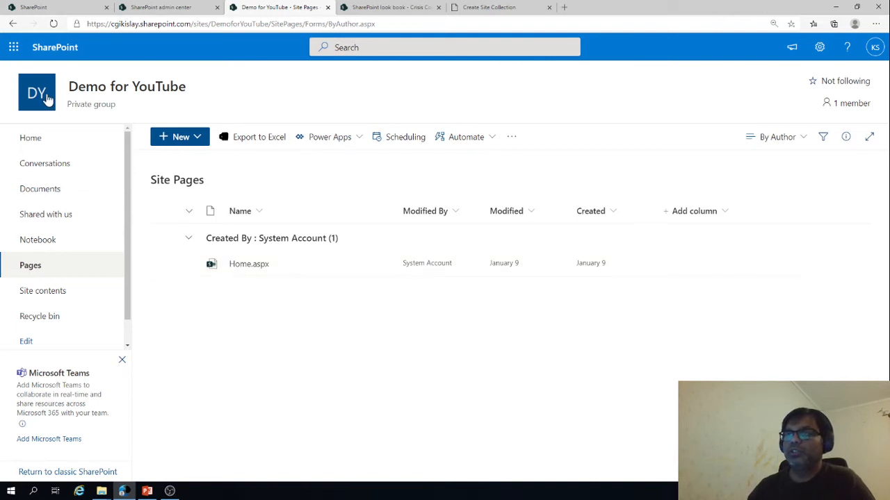
Return to the site home, review the New content options and the Activity section
left_click(31, 137)
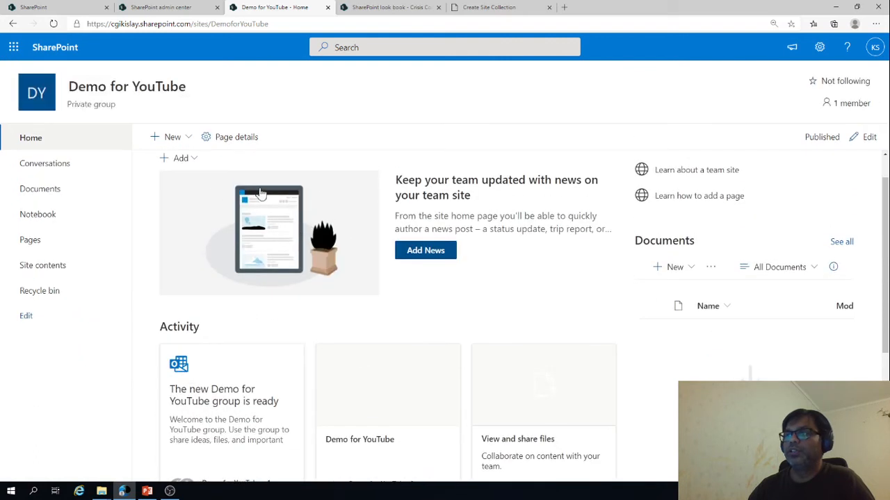
left_click(172, 137)
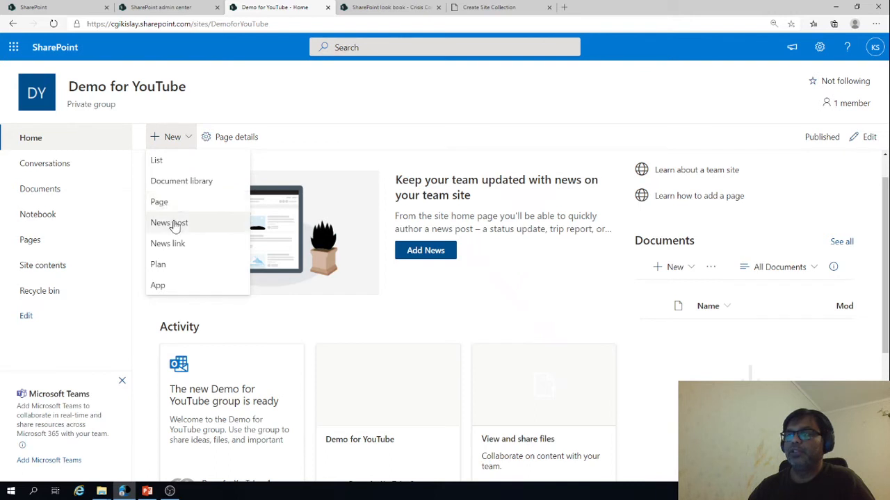
mouse_move(170, 271)
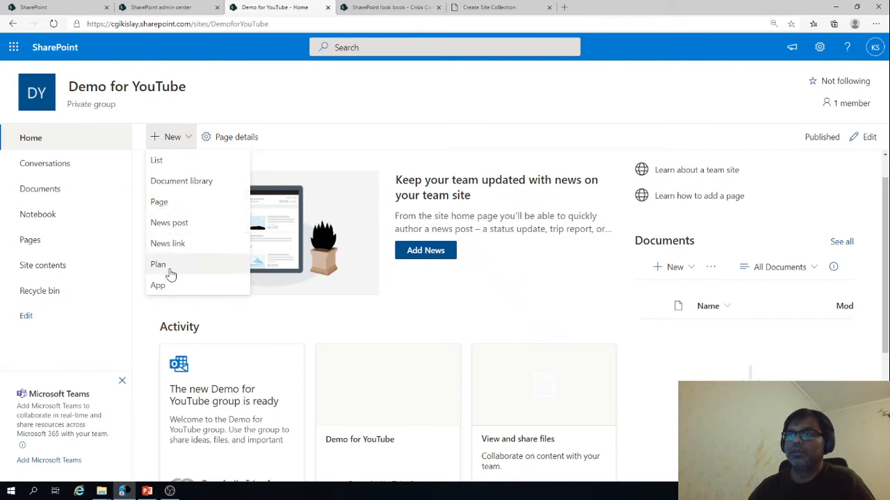
mouse_move(167, 288)
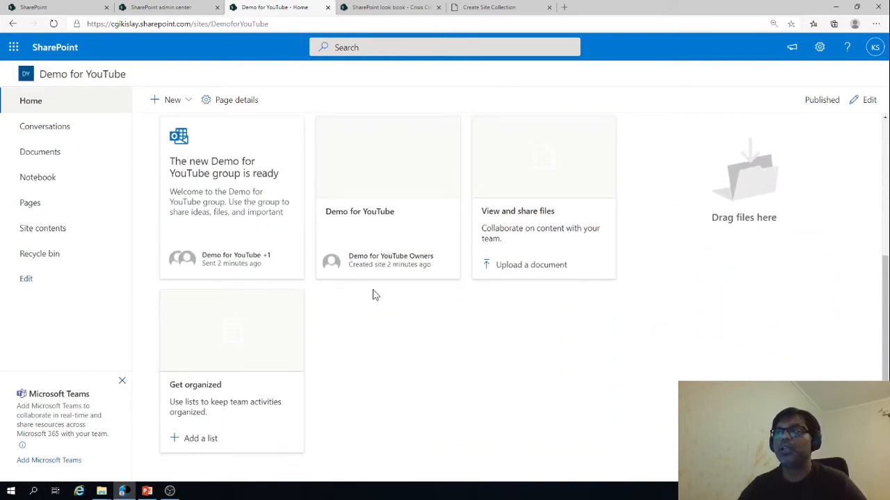
mouse_move(367, 203)
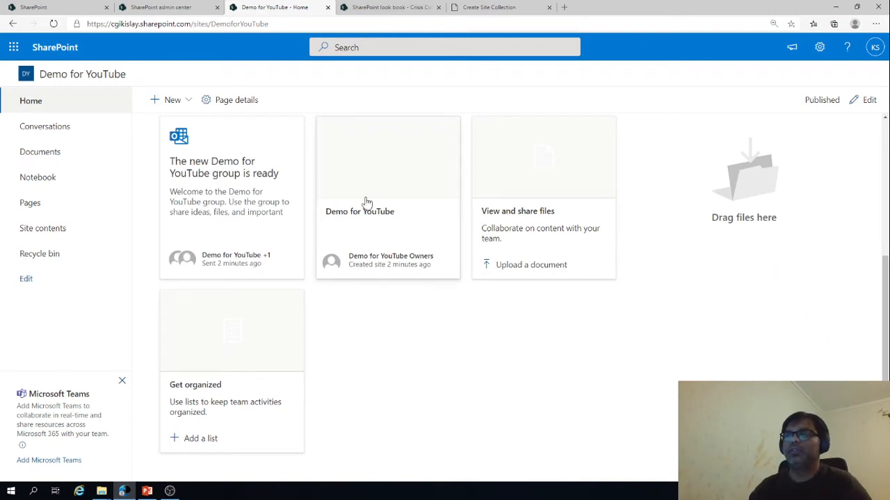
left_click(40, 253)
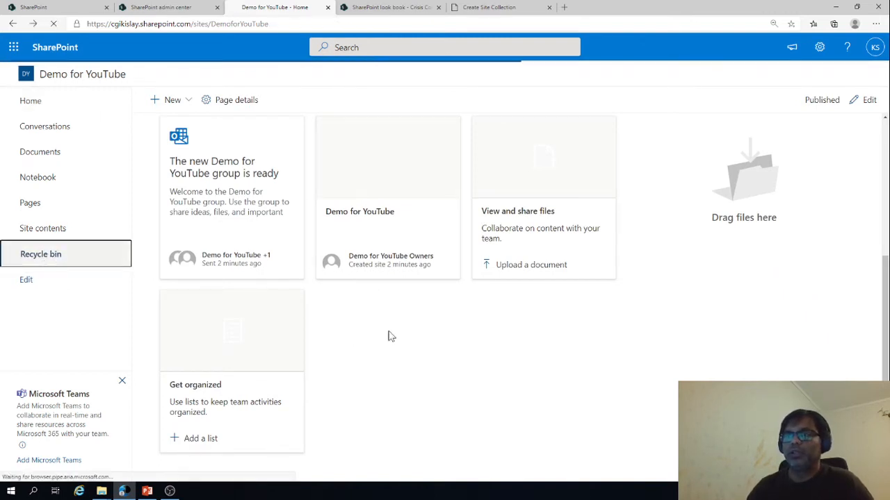
left_click(40, 253)
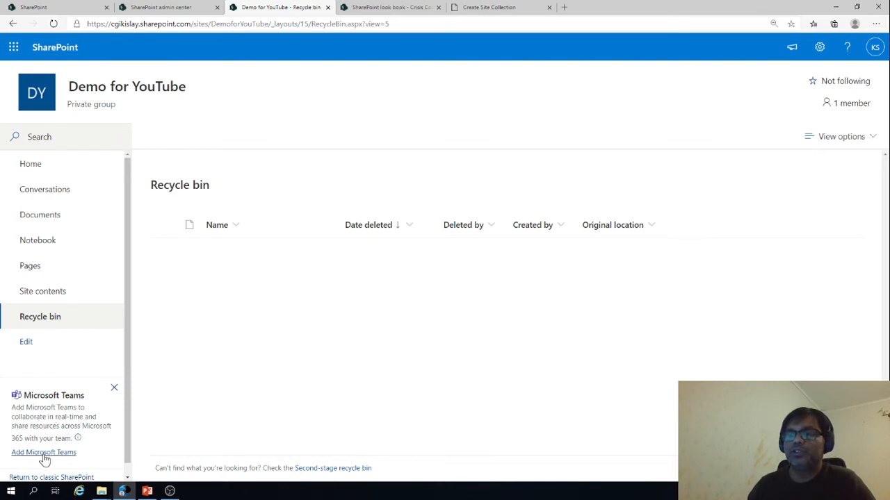
mouse_move(103, 447)
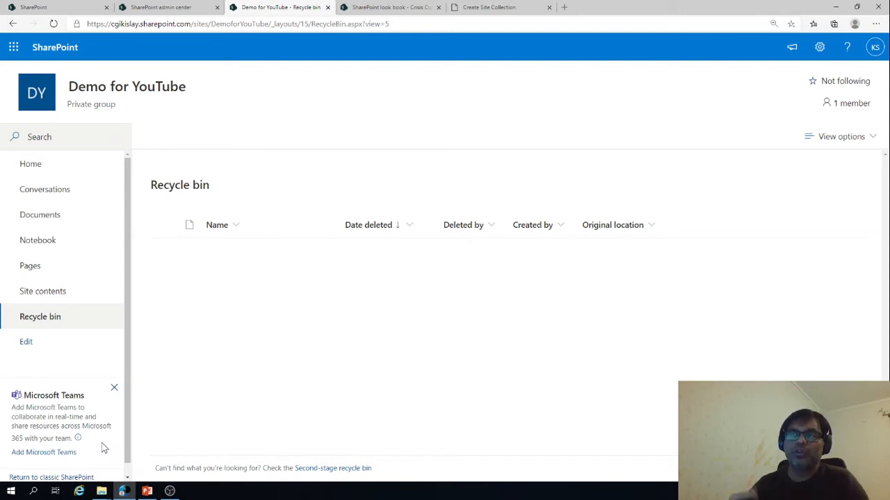
left_click(31, 164)
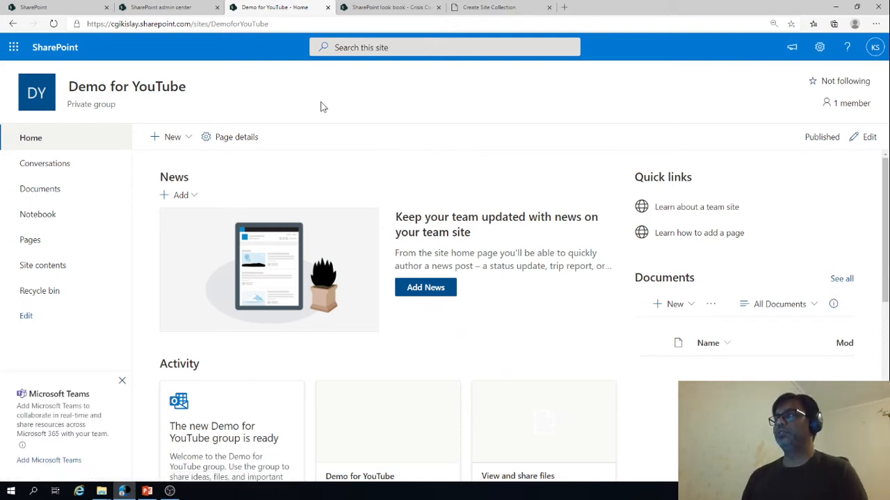
Show the Demo for YouTube site permissions and expand a group to list its people
left_click(148, 492)
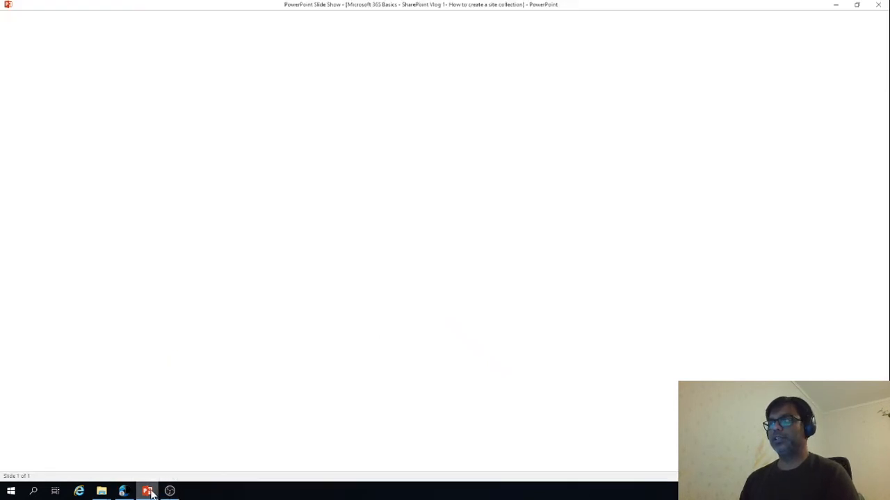
left_click(147, 492)
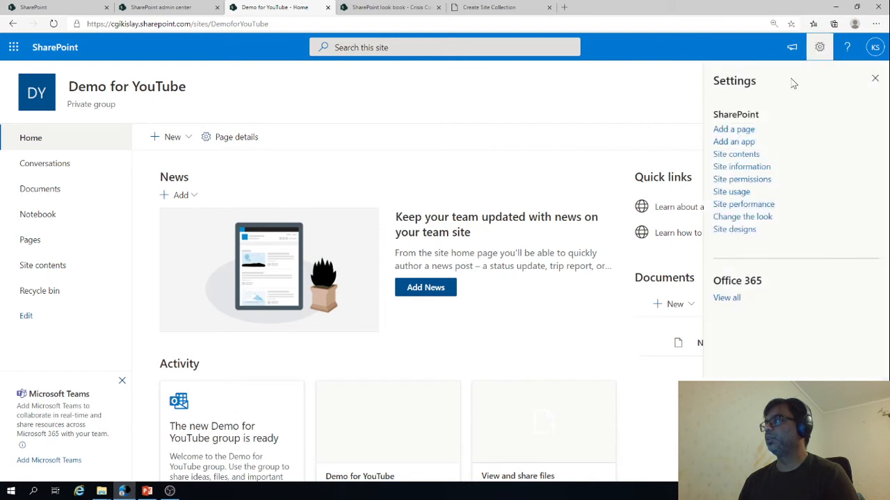
mouse_move(743, 178)
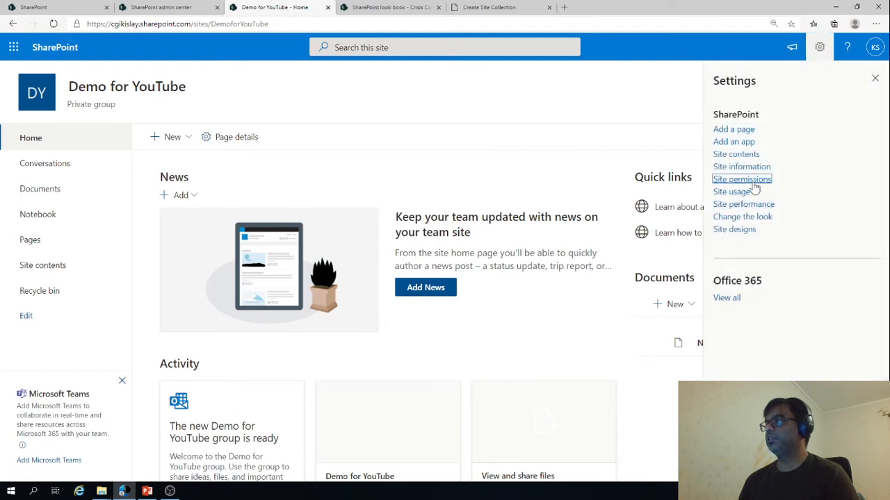
left_click(742, 178)
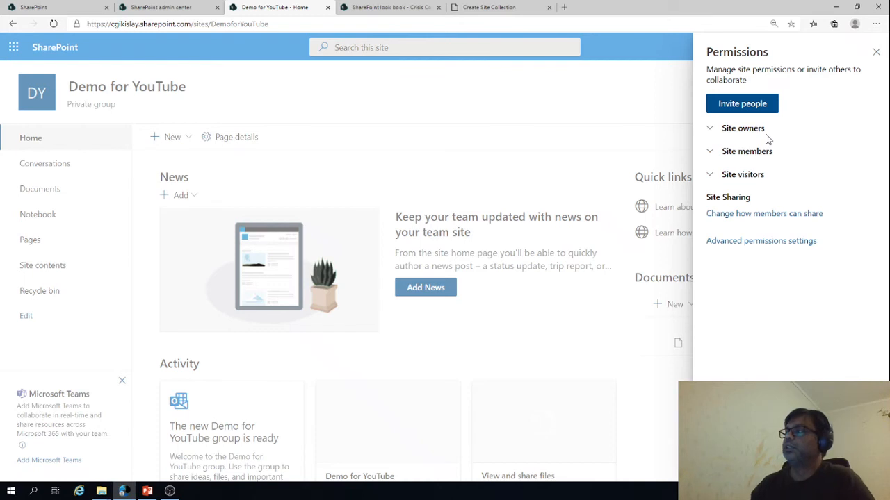
left_click(746, 150)
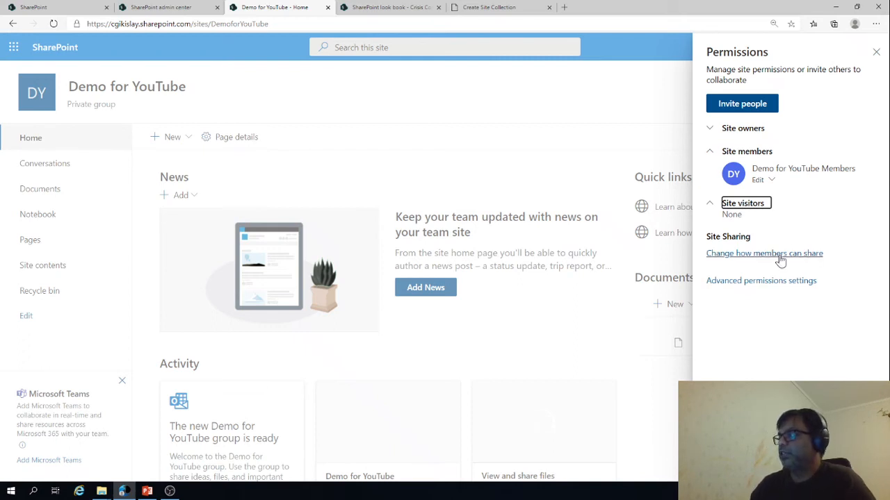
left_click(764, 253)
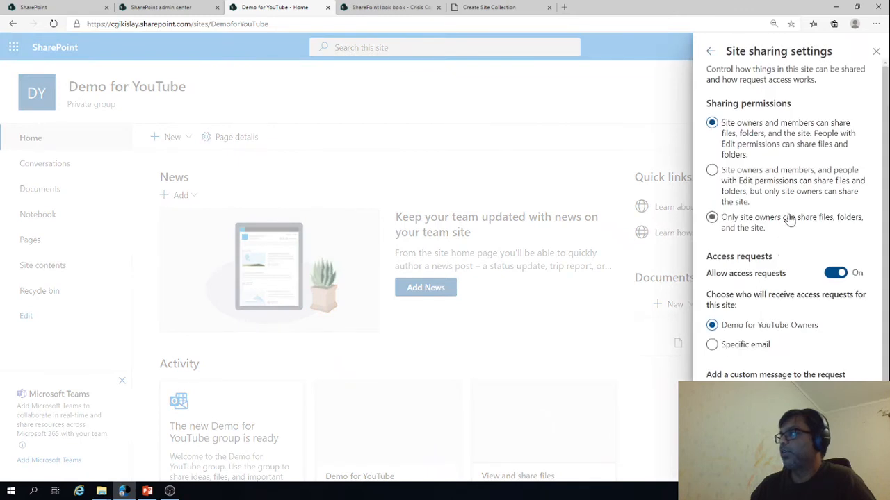
left_click(711, 217)
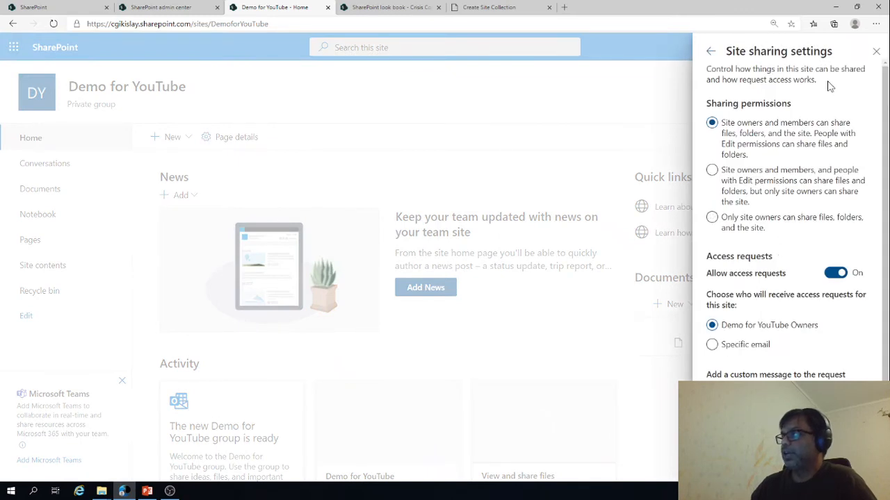
mouse_move(795, 155)
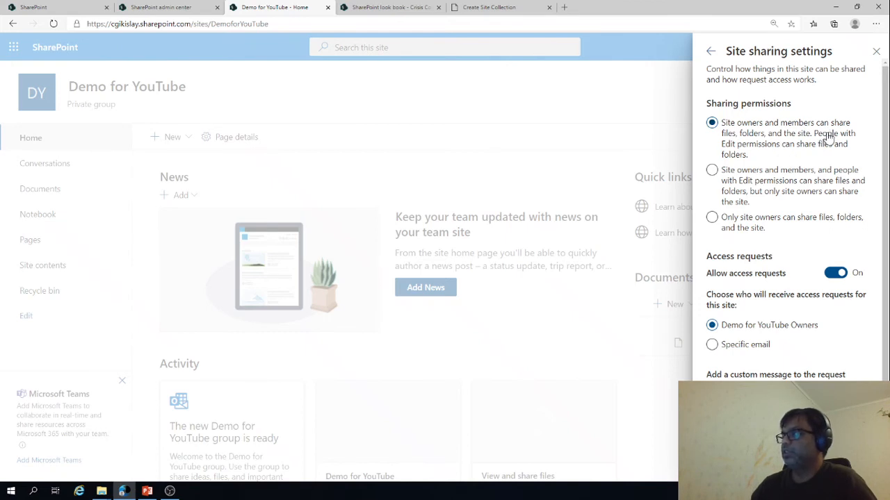
mouse_move(813, 147)
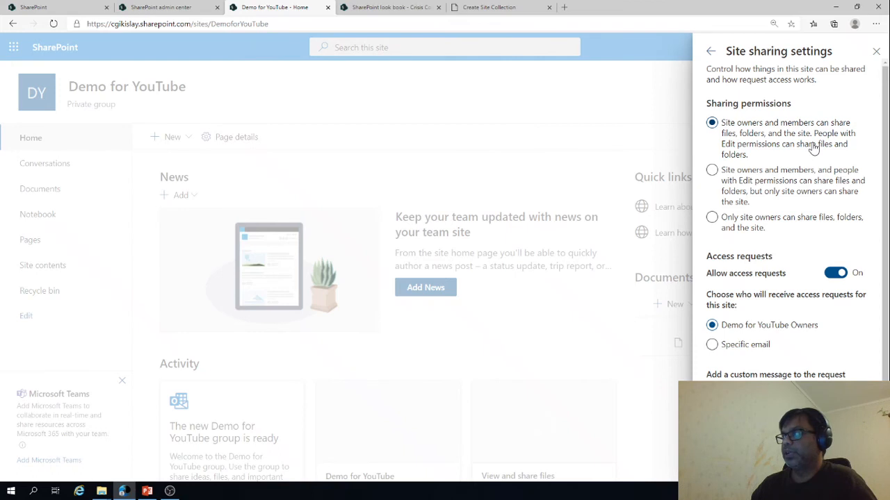
left_click(711, 170)
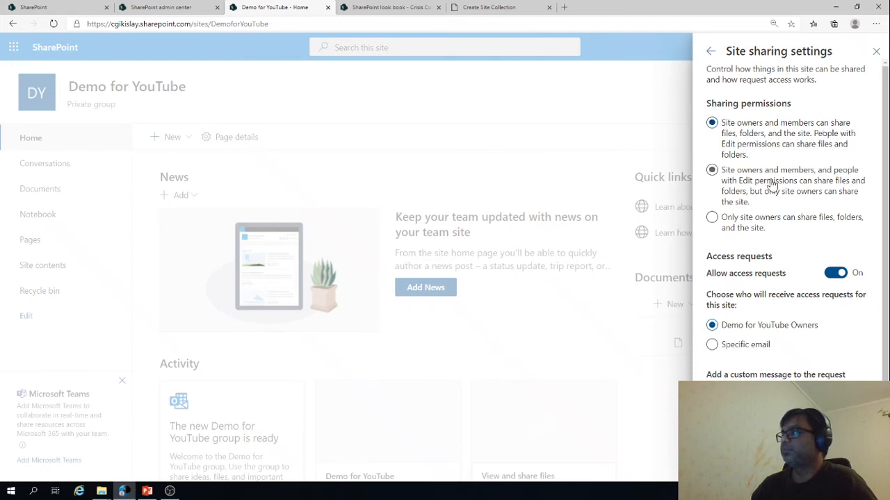
left_click(712, 217)
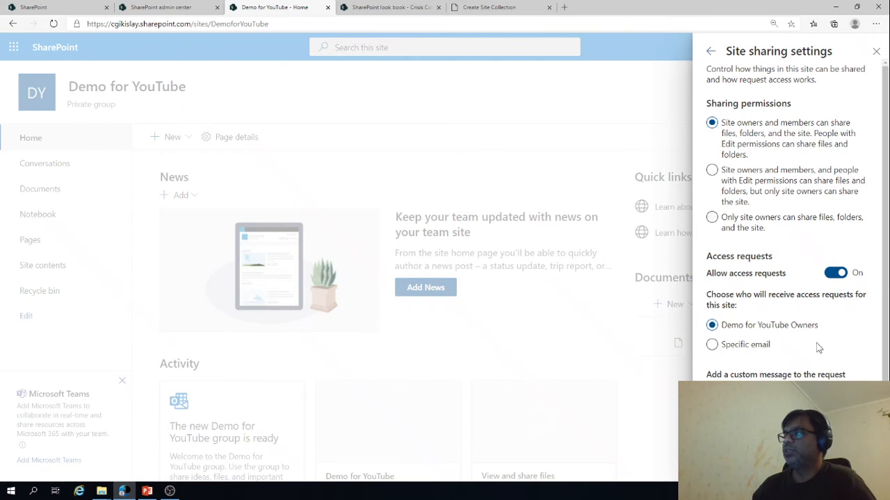
scroll("down", 3)
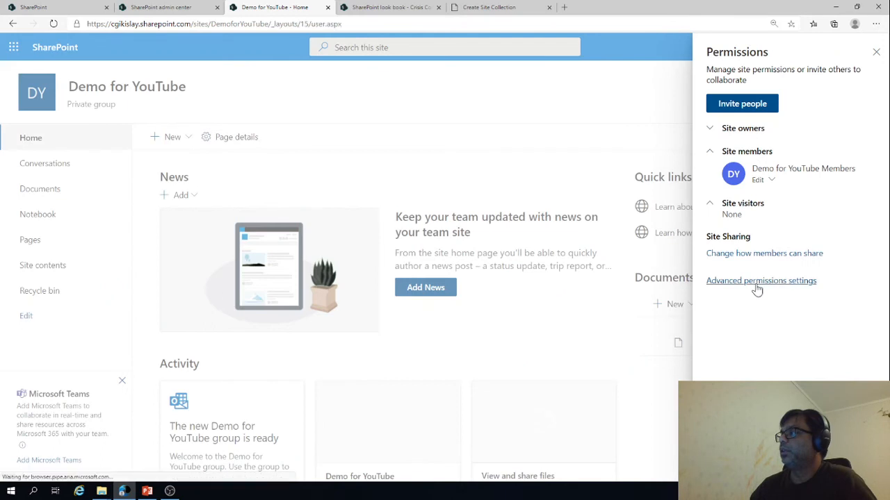
left_click(762, 281)
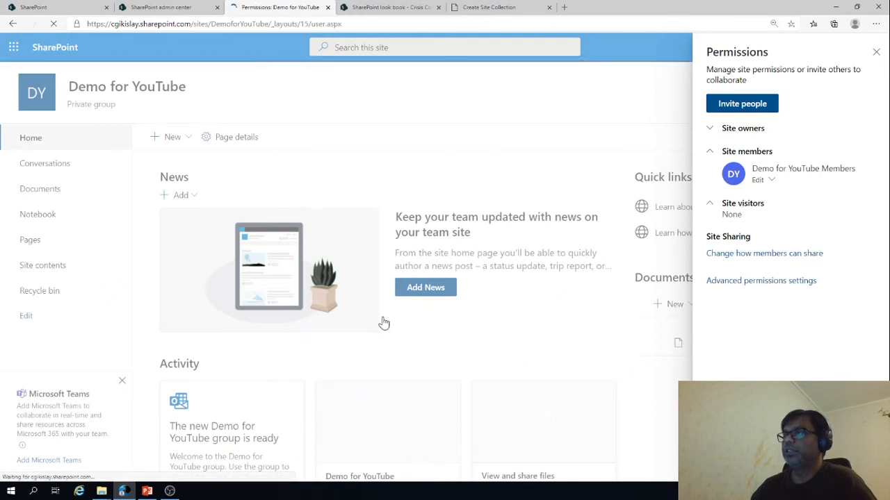
Show the advanced permissions page with Members (Edit), Owners (Full Control) and Visitors (Read) groups
left_click(761, 280)
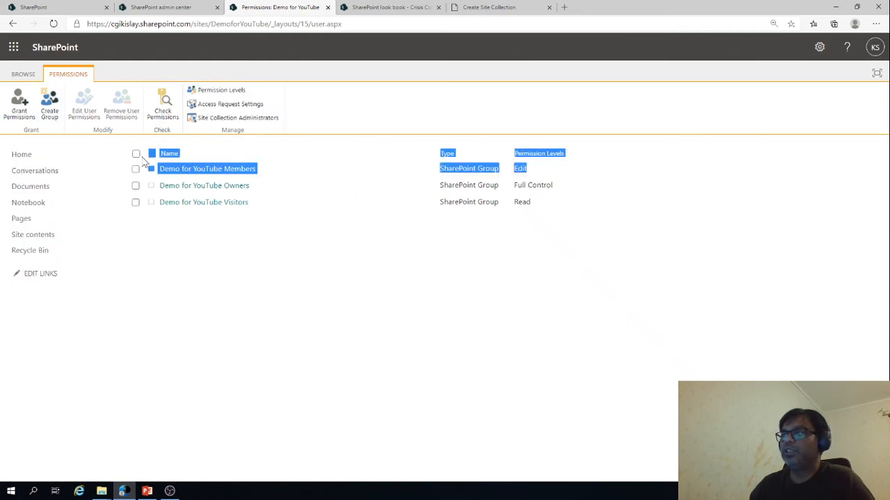
mouse_move(50, 105)
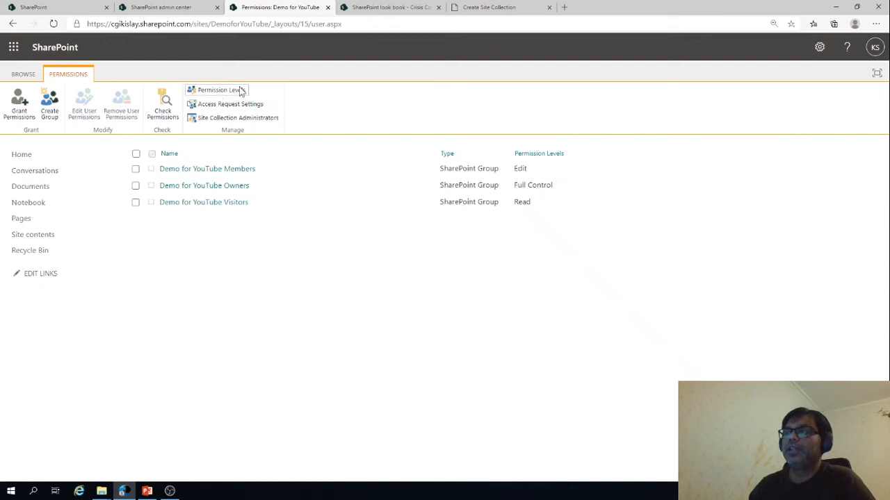
mouse_move(238, 117)
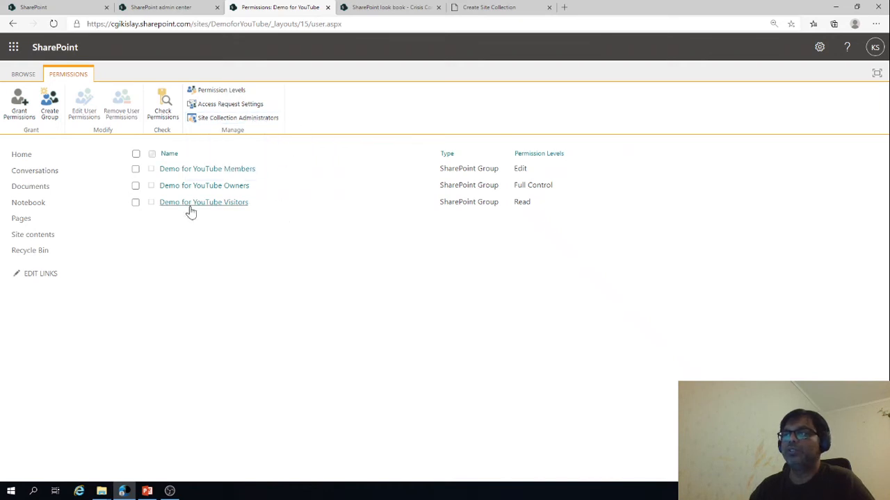
mouse_move(228, 241)
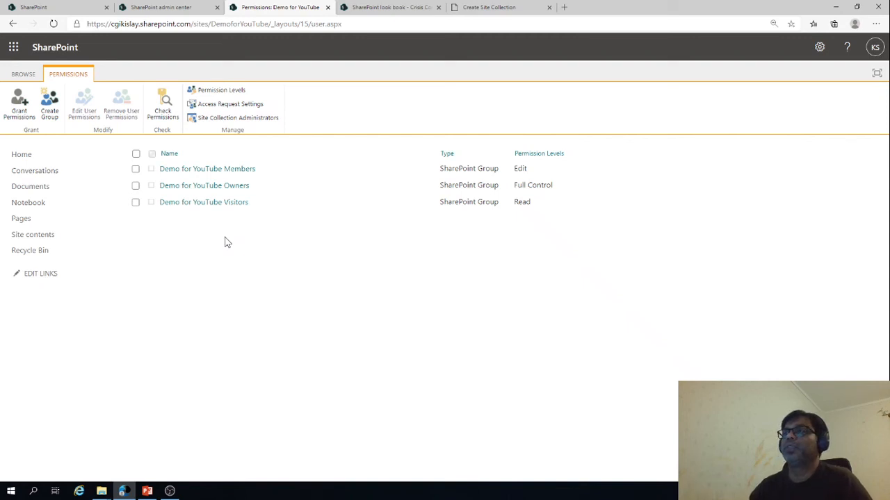
left_click(820, 47)
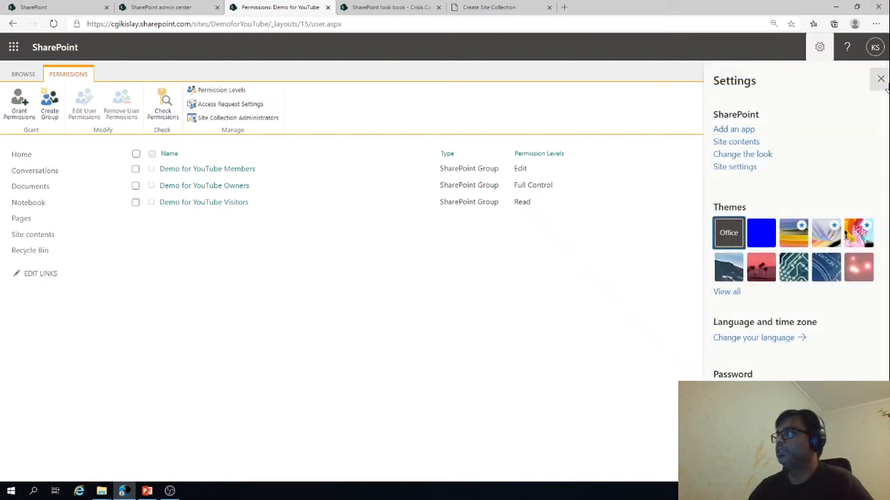
left_click(880, 77)
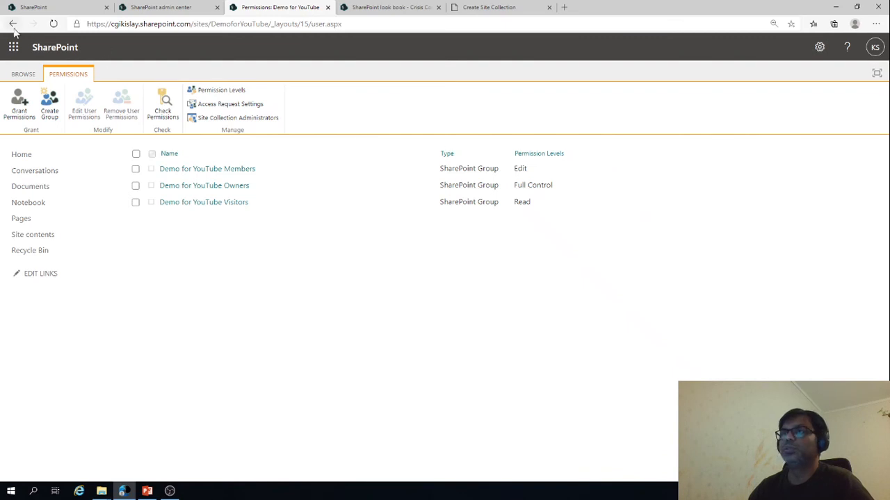
Go back to the Demo for YouTube home page and choose Site contents from the settings options
left_click(12, 24)
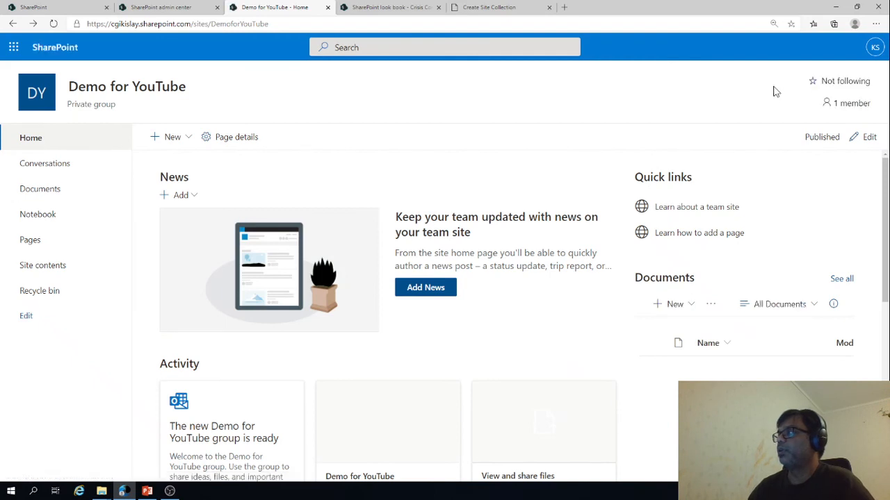
mouse_move(748, 50)
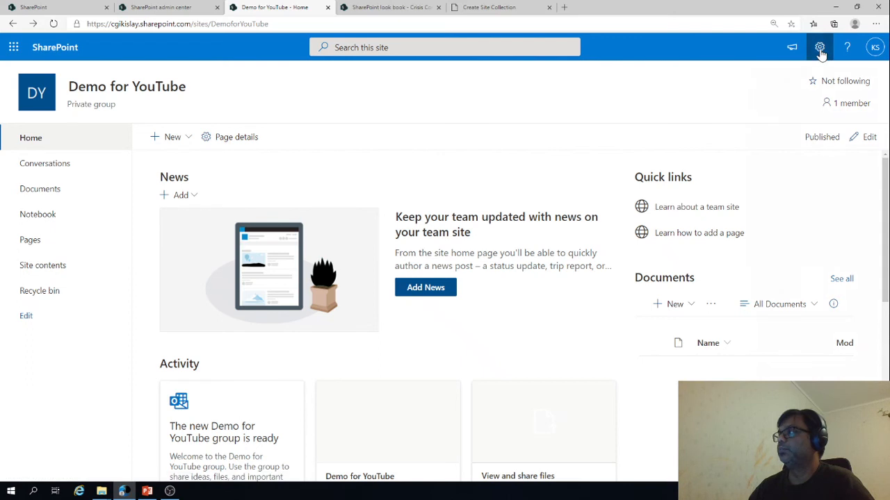
left_click(820, 47)
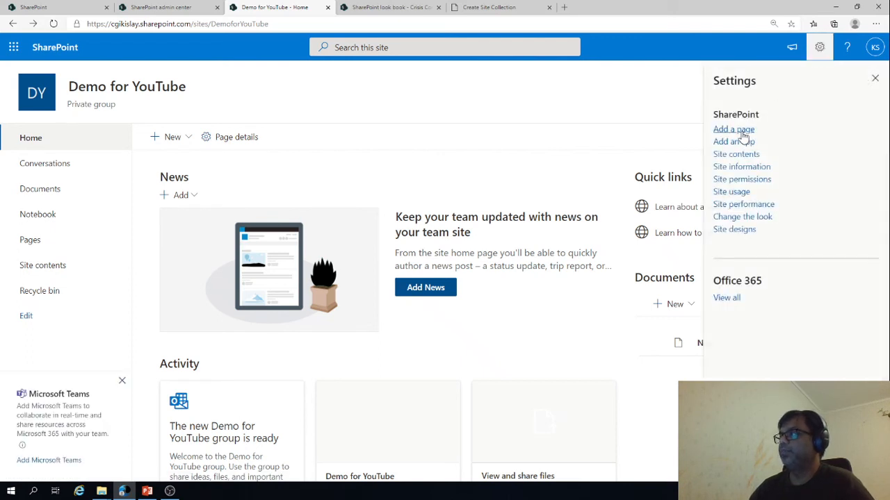
left_click(736, 153)
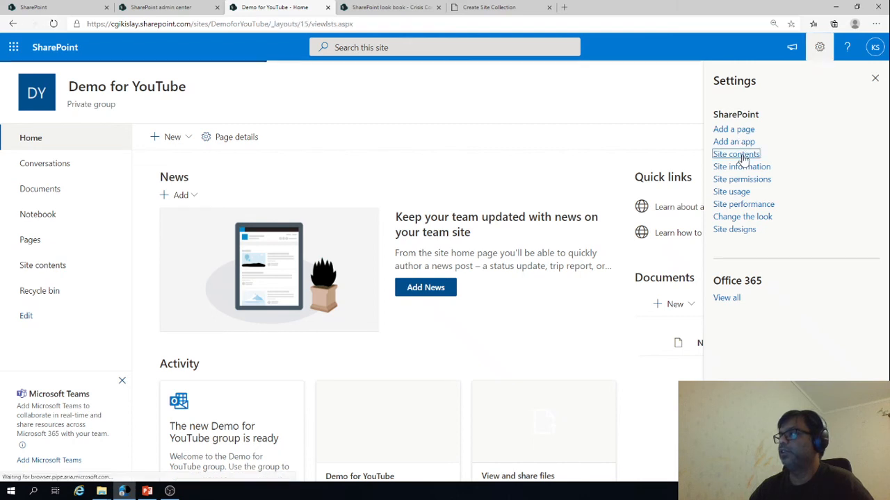
Review the site contents listing Documents, Form Templates, Style Library and Site Pages
left_click(735, 153)
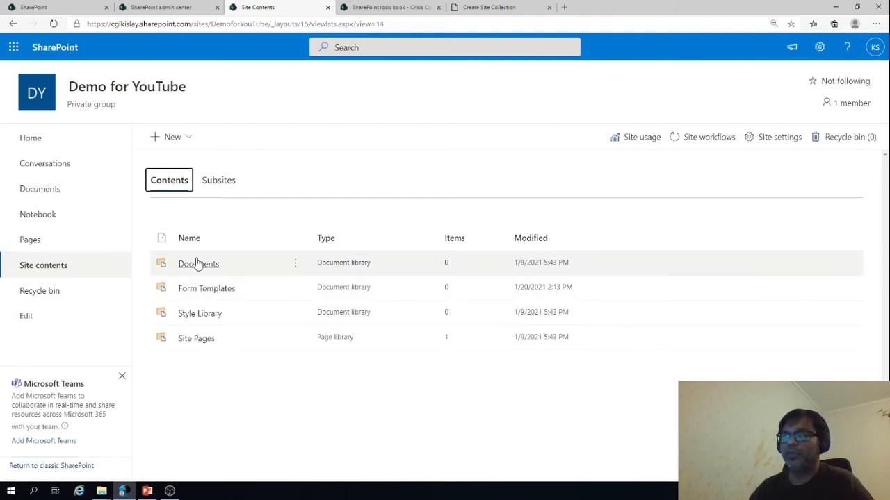
mouse_move(206, 287)
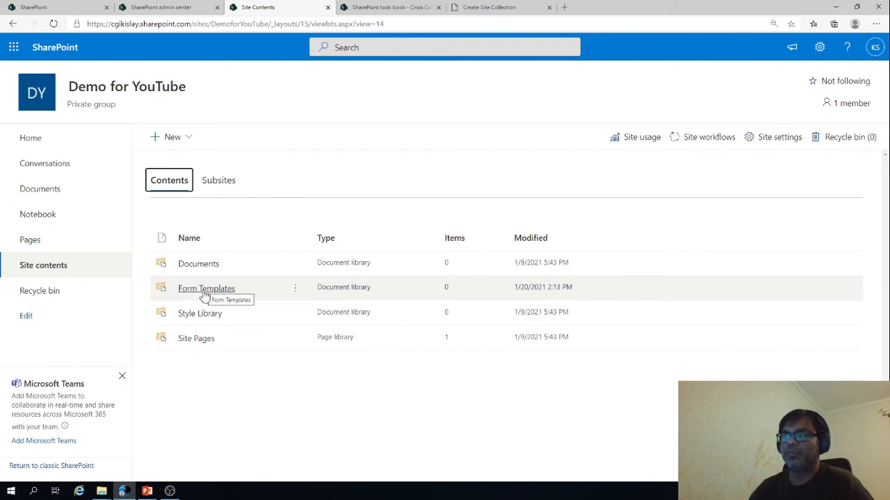
mouse_move(196, 340)
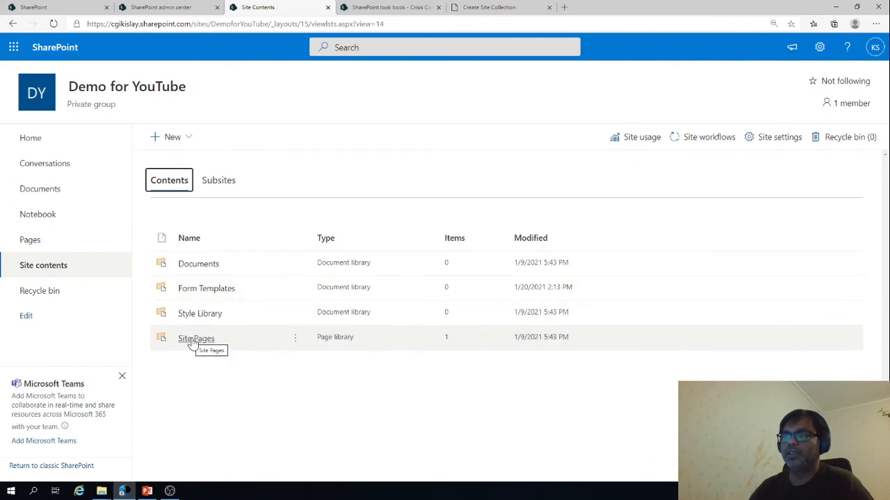
mouse_move(237, 375)
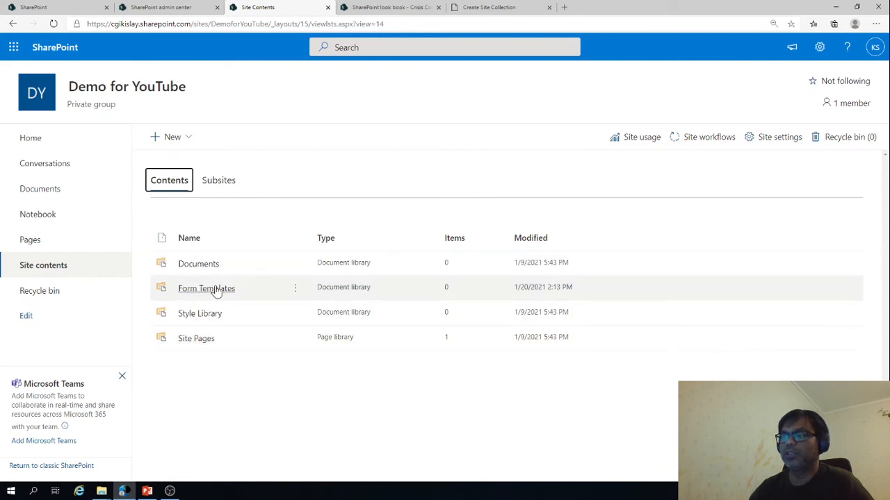
mouse_move(443, 395)
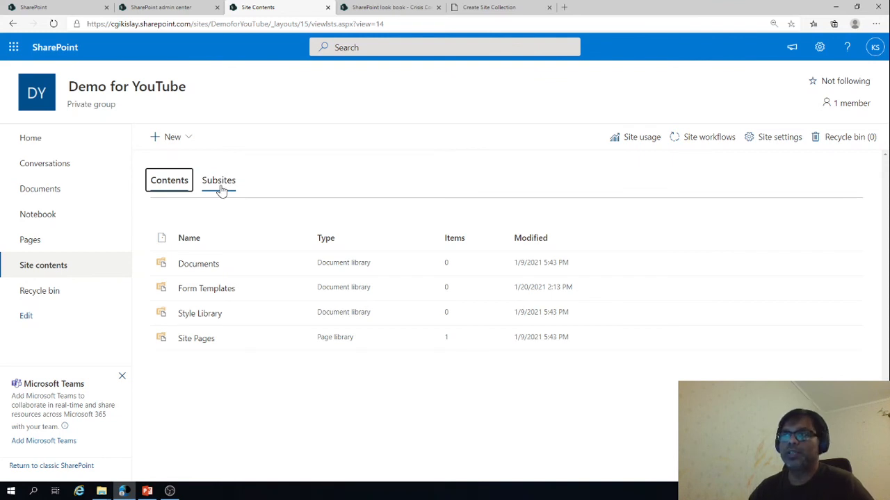
left_click(641, 138)
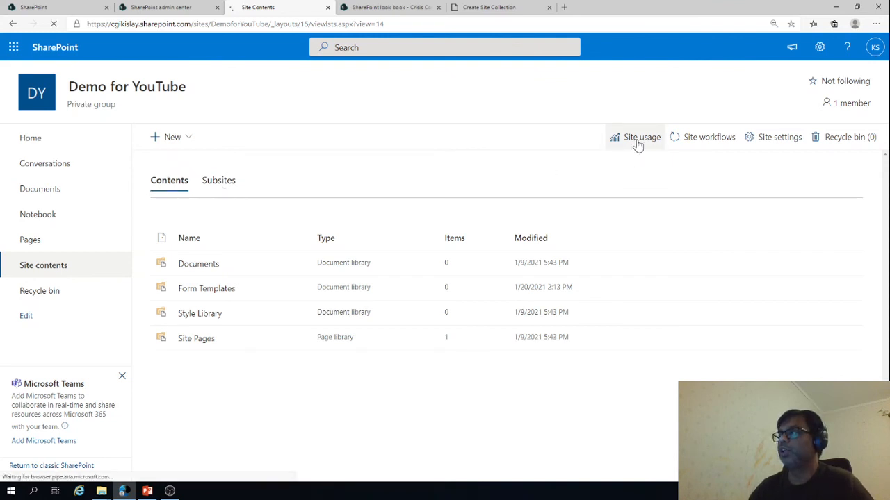
Review the site usage analytics reporting 1 unique viewer and 6 site visits
left_click(634, 137)
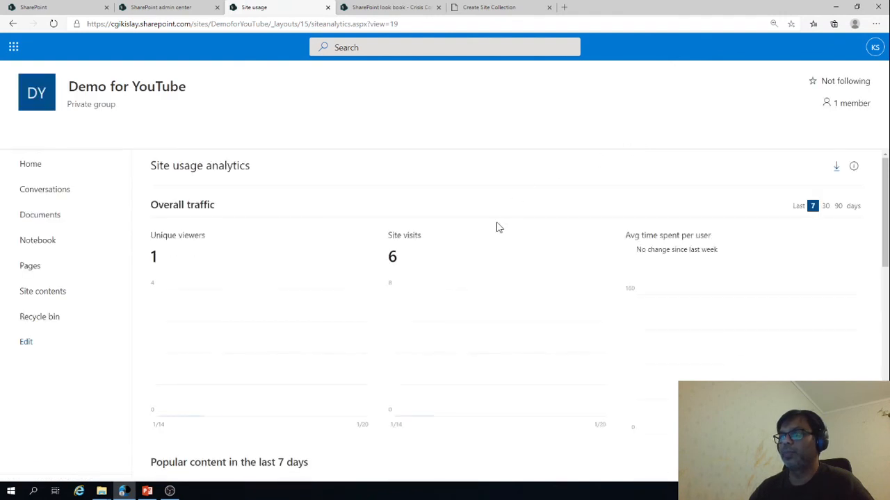
scroll("down", 3)
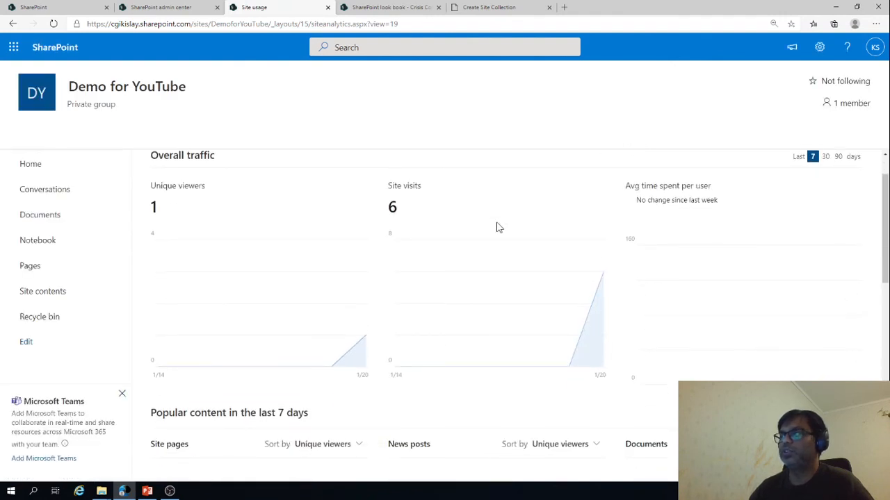
scroll("down", 3)
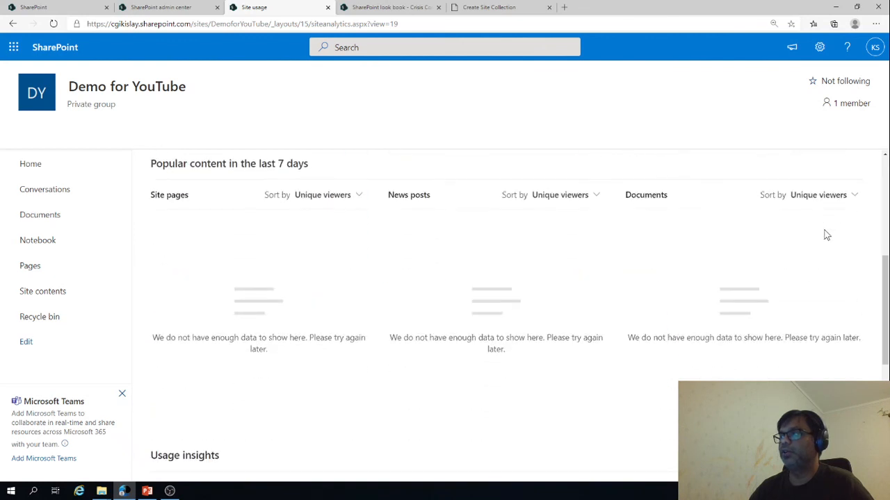
scroll("down", 3)
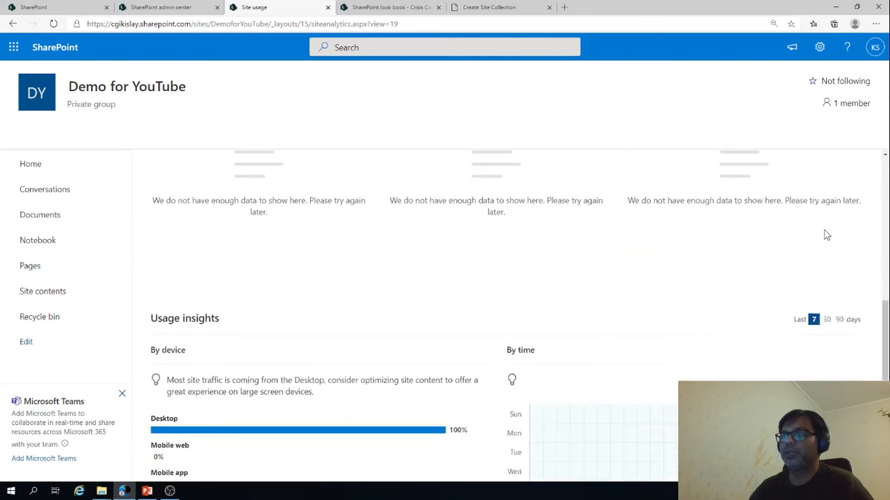
scroll("down", 3)
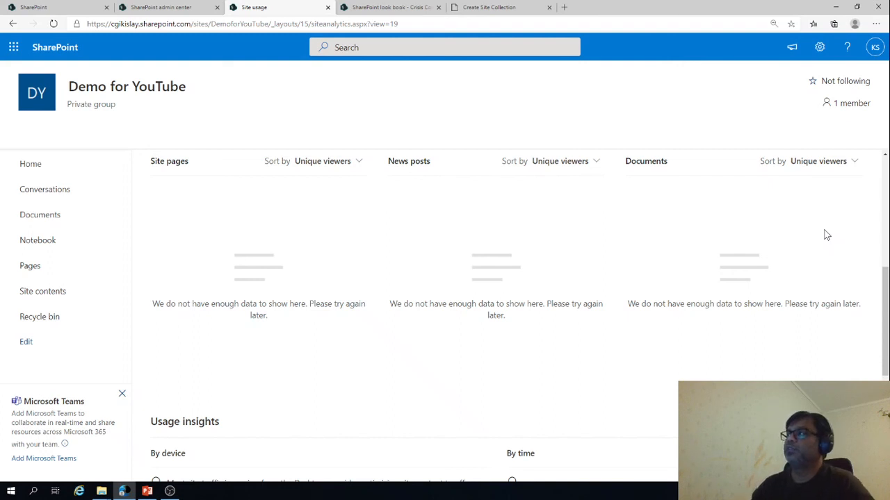
left_click(819, 47)
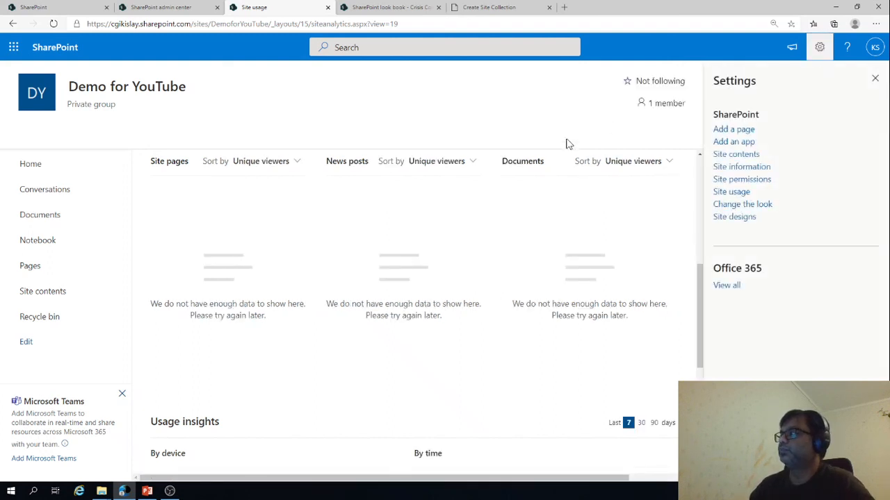
Review the site information: name Demo for YouTube, no hub association, private access
left_click(741, 166)
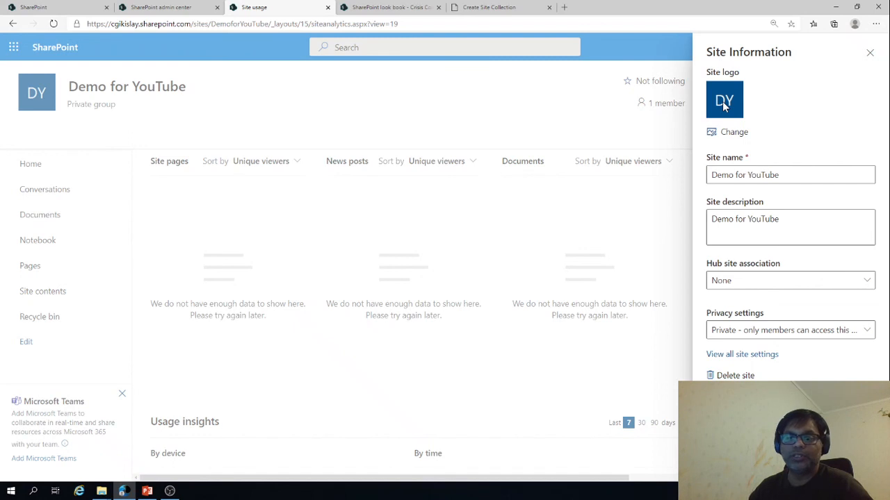
mouse_move(773, 194)
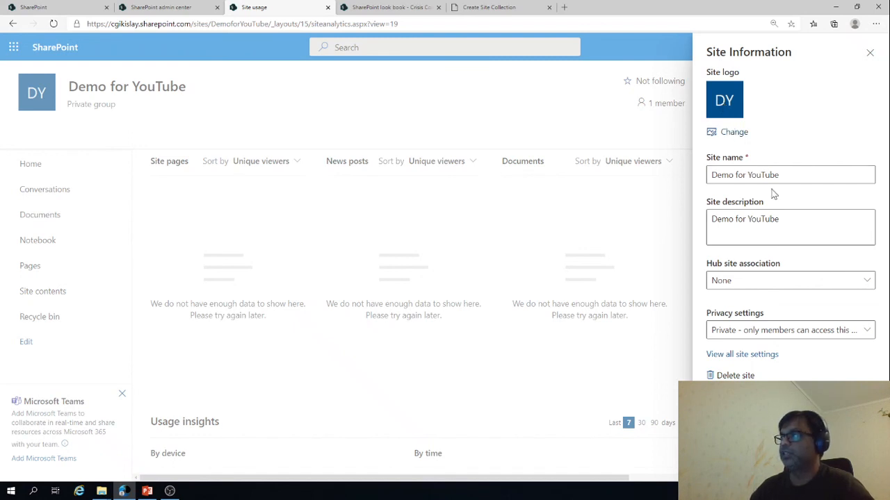
left_click(790, 220)
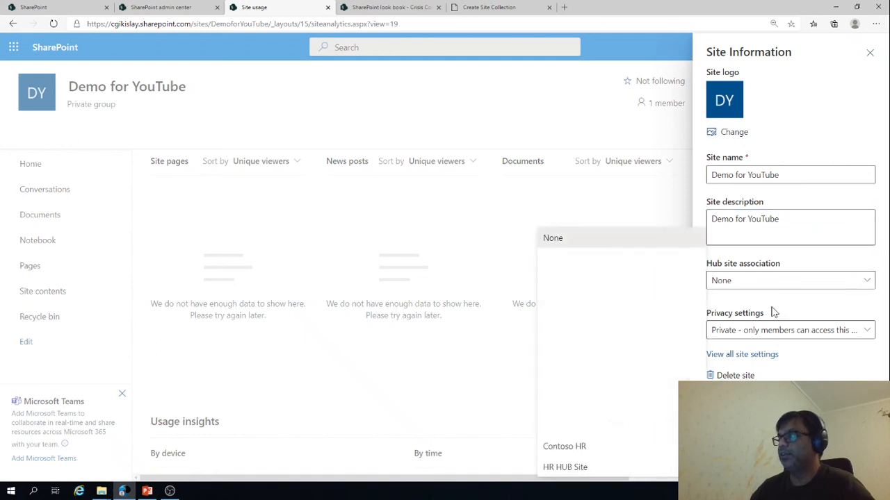
left_click(789, 329)
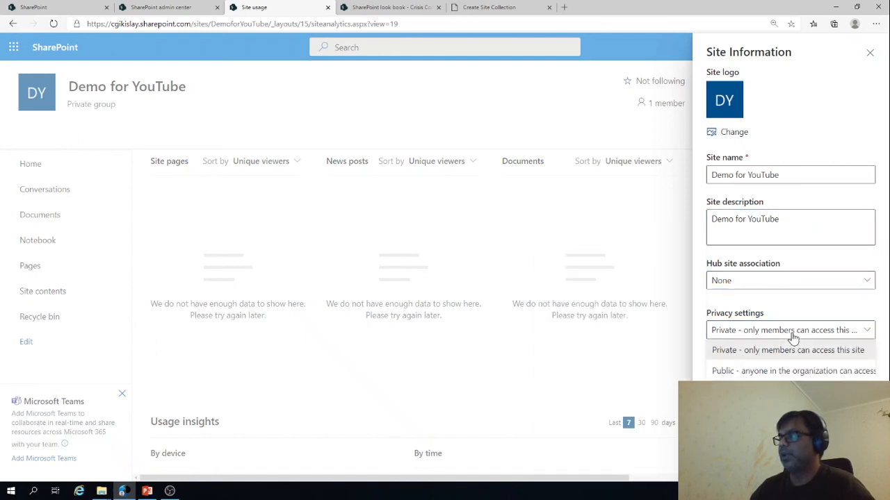
mouse_move(792, 312)
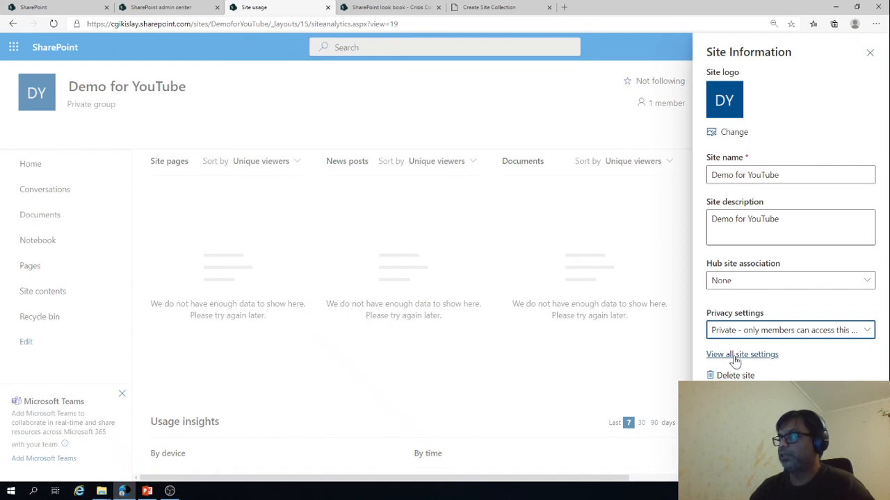
View all site settings, then return to the slide on creating a site collection
left_click(742, 354)
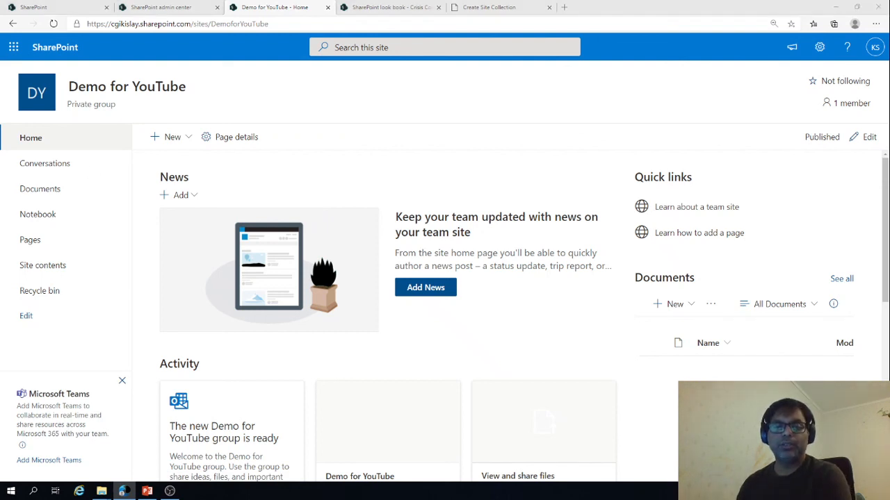
left_click(148, 492)
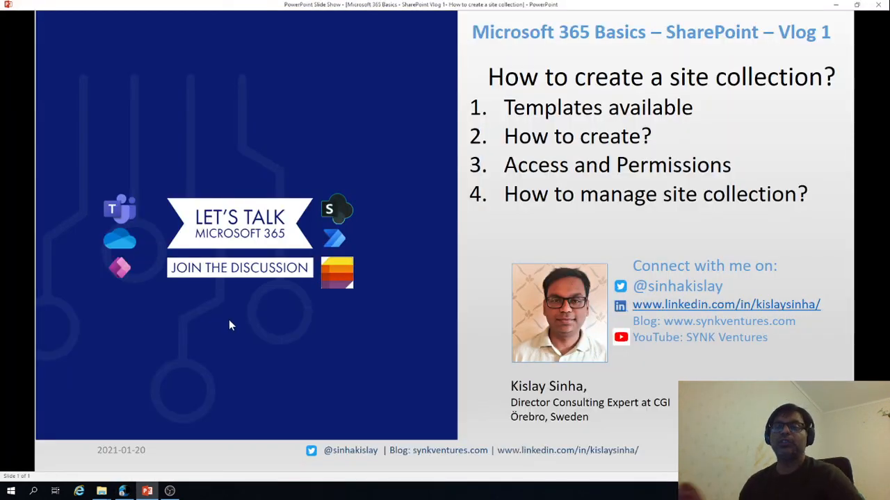